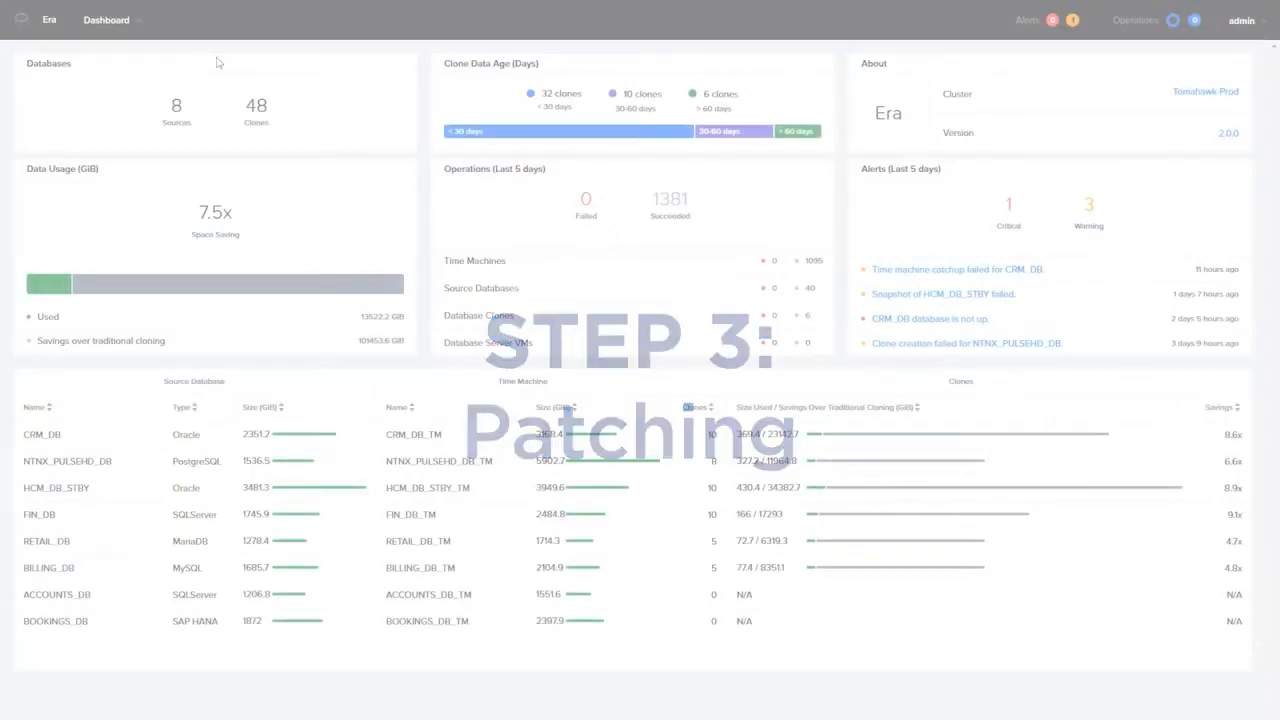
Navigate to Profiles, review the SQL Server 2016 profile's versions, and return to the software profiles list.
{"action": "left_click", "coordinate": [112, 18]}
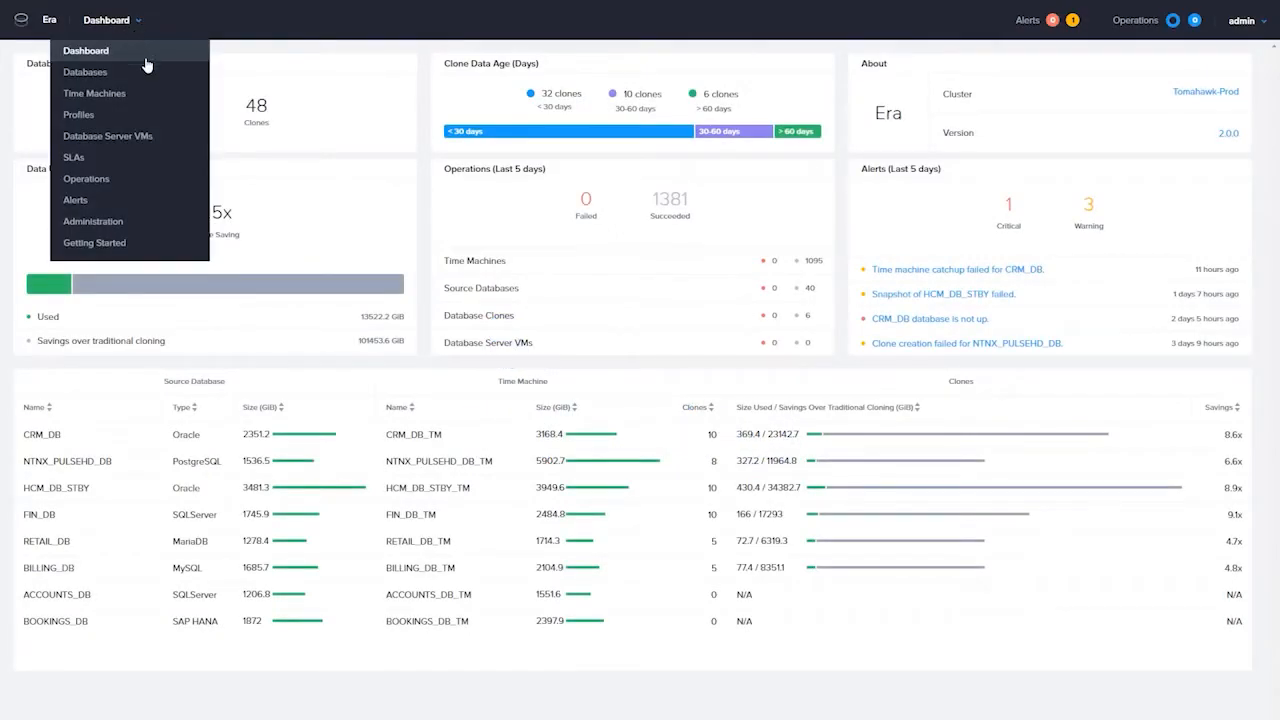
{"action": "left_click", "coordinate": [78, 114]}
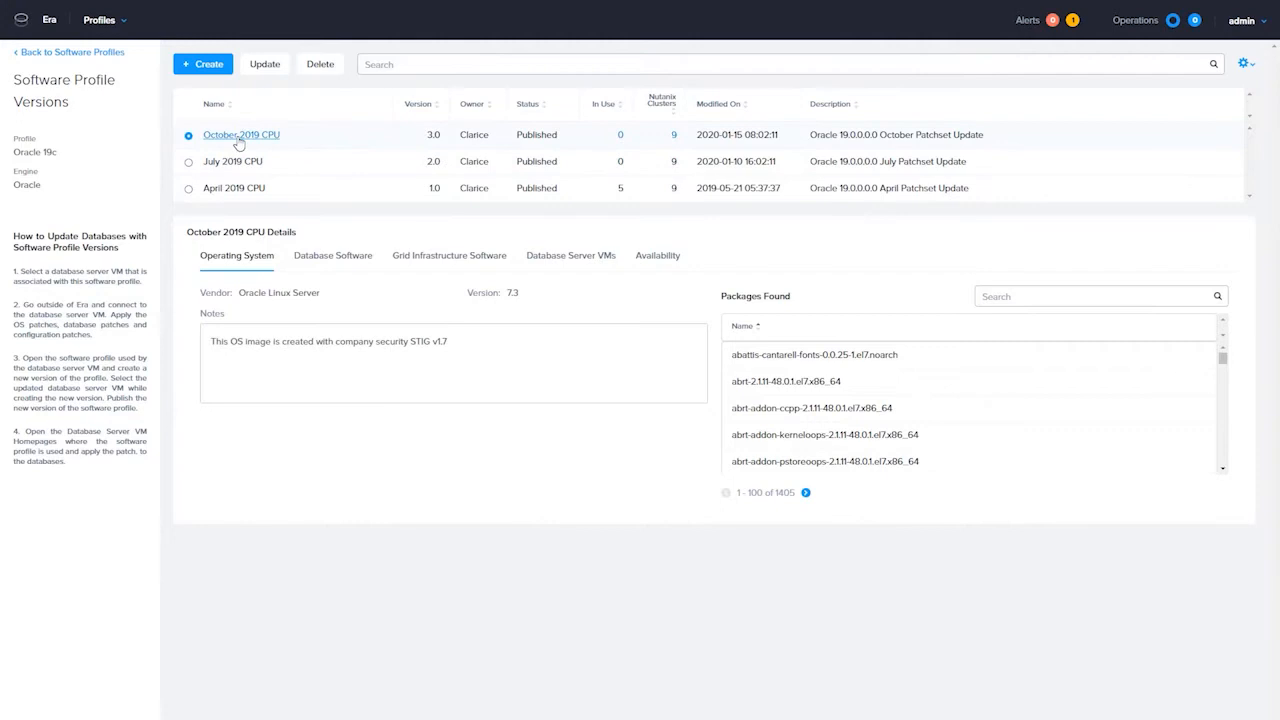
{"action": "left_click", "coordinate": [52, 52]}
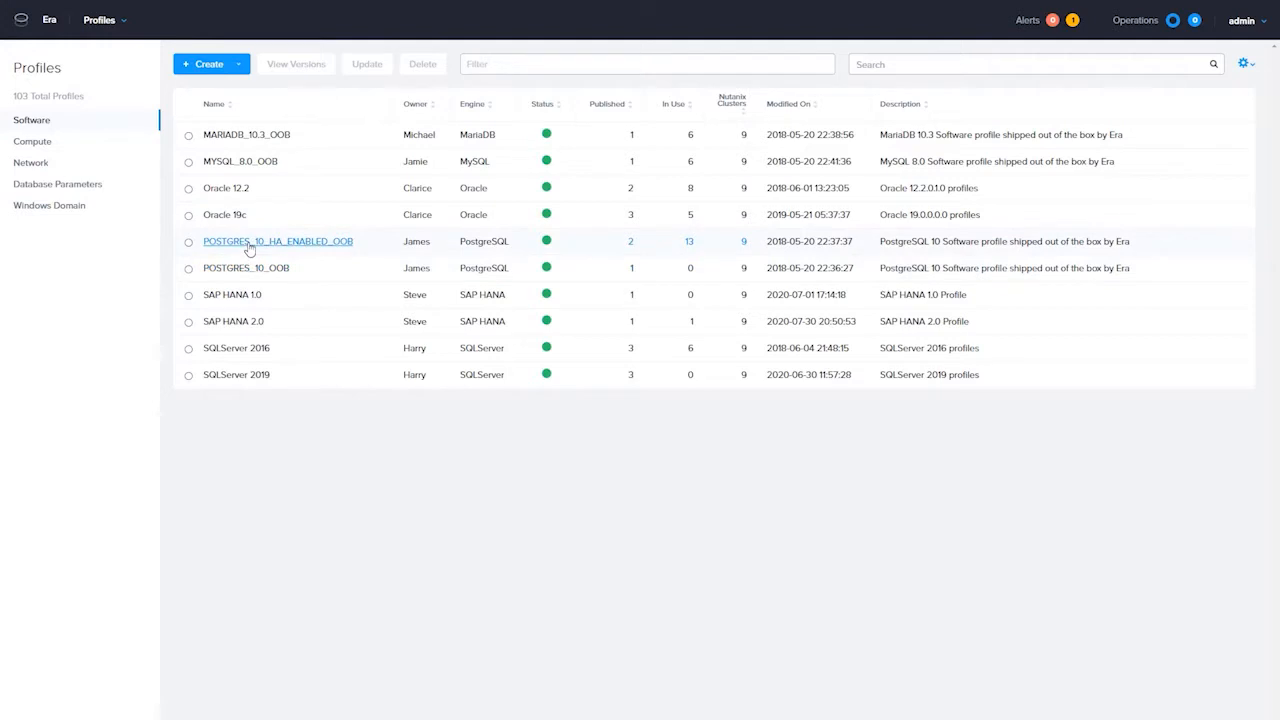
{"action": "left_click", "coordinate": [278, 240]}
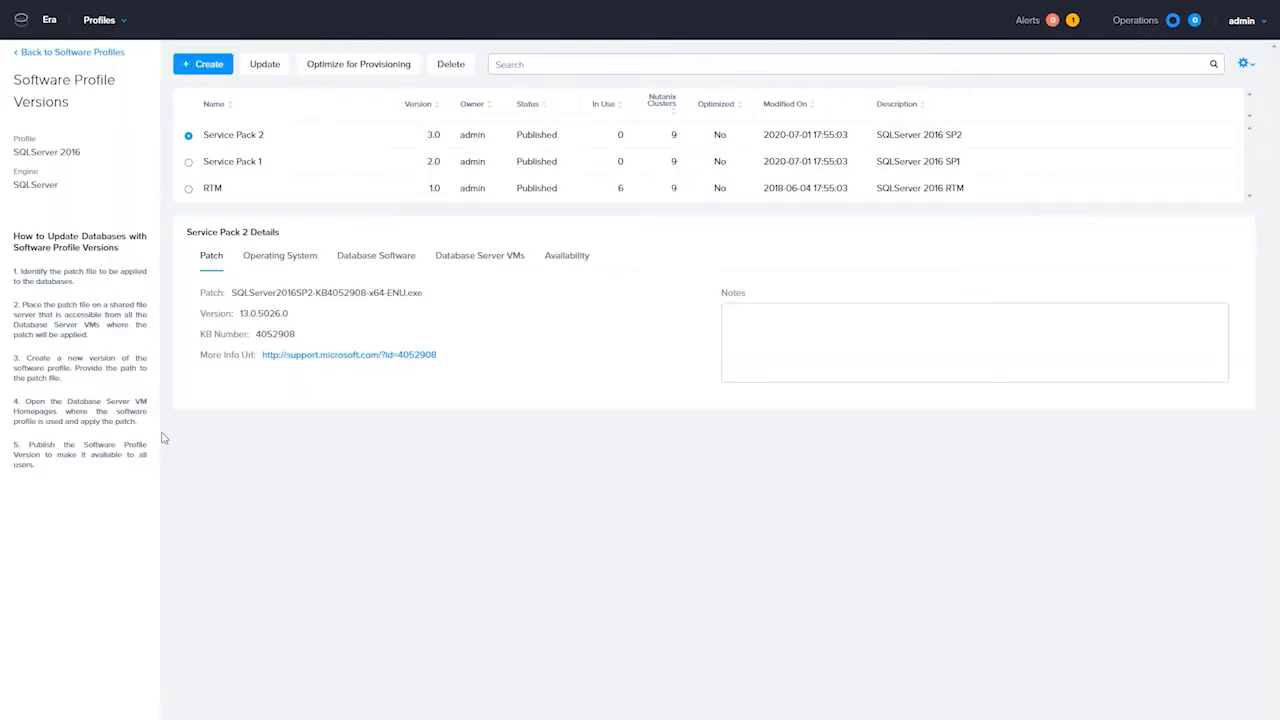
{"action": "left_click", "coordinate": [60, 48]}
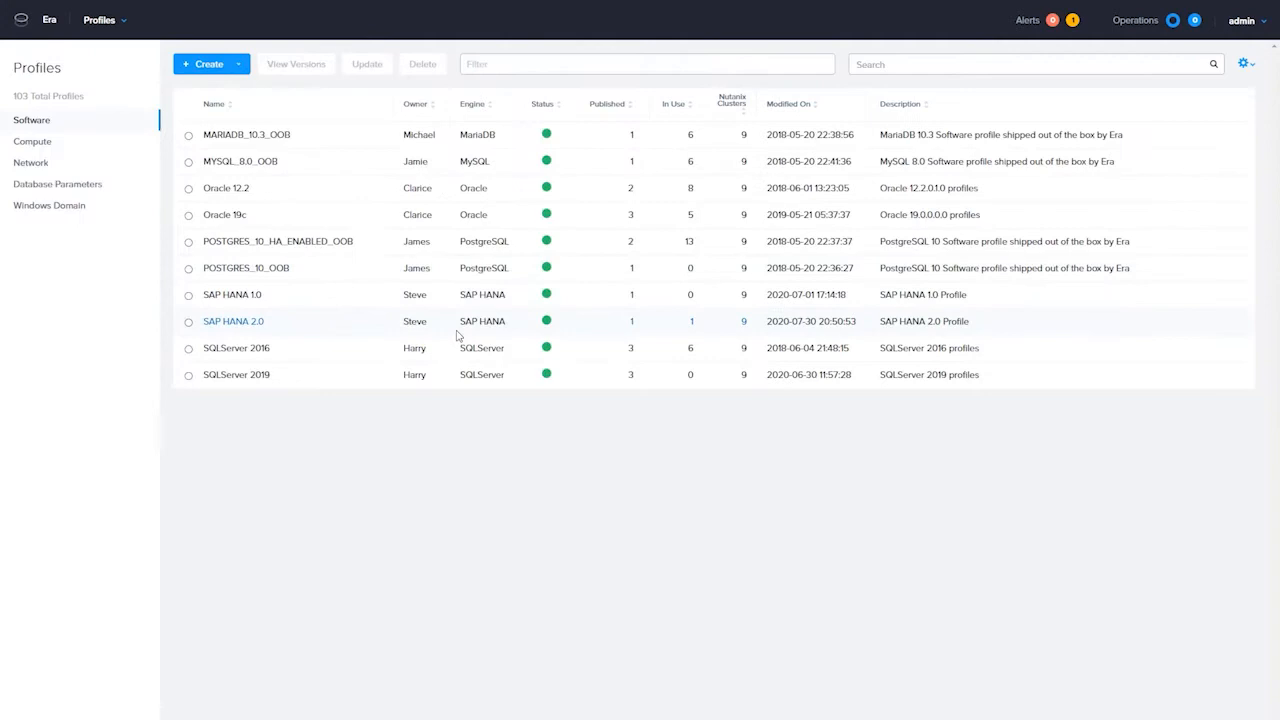
{"action": "mouse_move", "coordinate": [408, 522]}
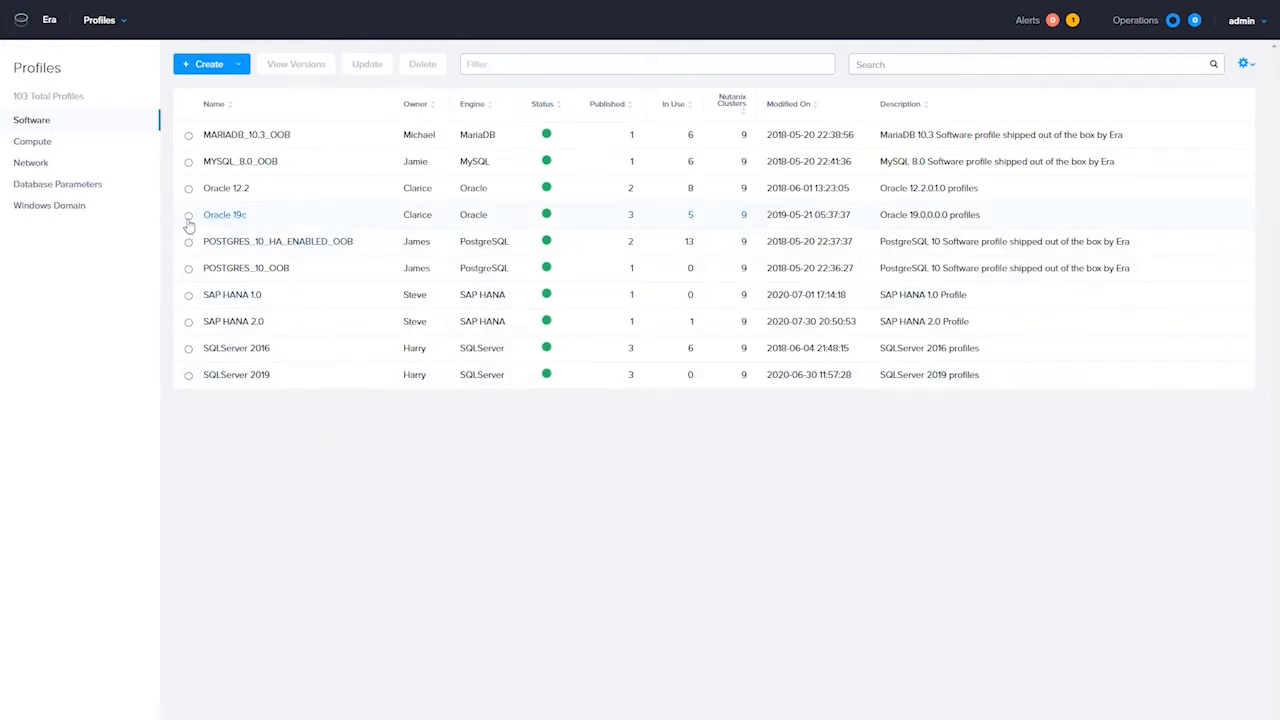
Select the Oracle 19c profile and view its version history with October 2019 CPU details.
{"action": "left_click", "coordinate": [188, 214]}
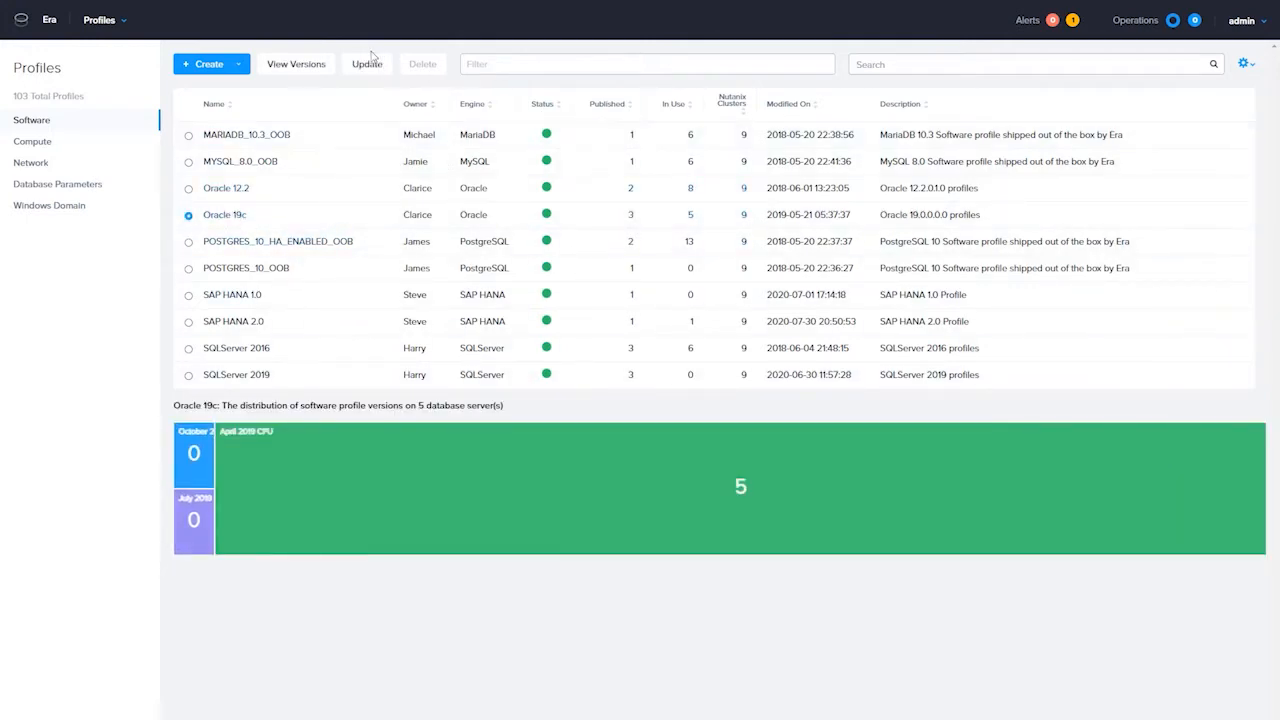
{"action": "left_click", "coordinate": [296, 64]}
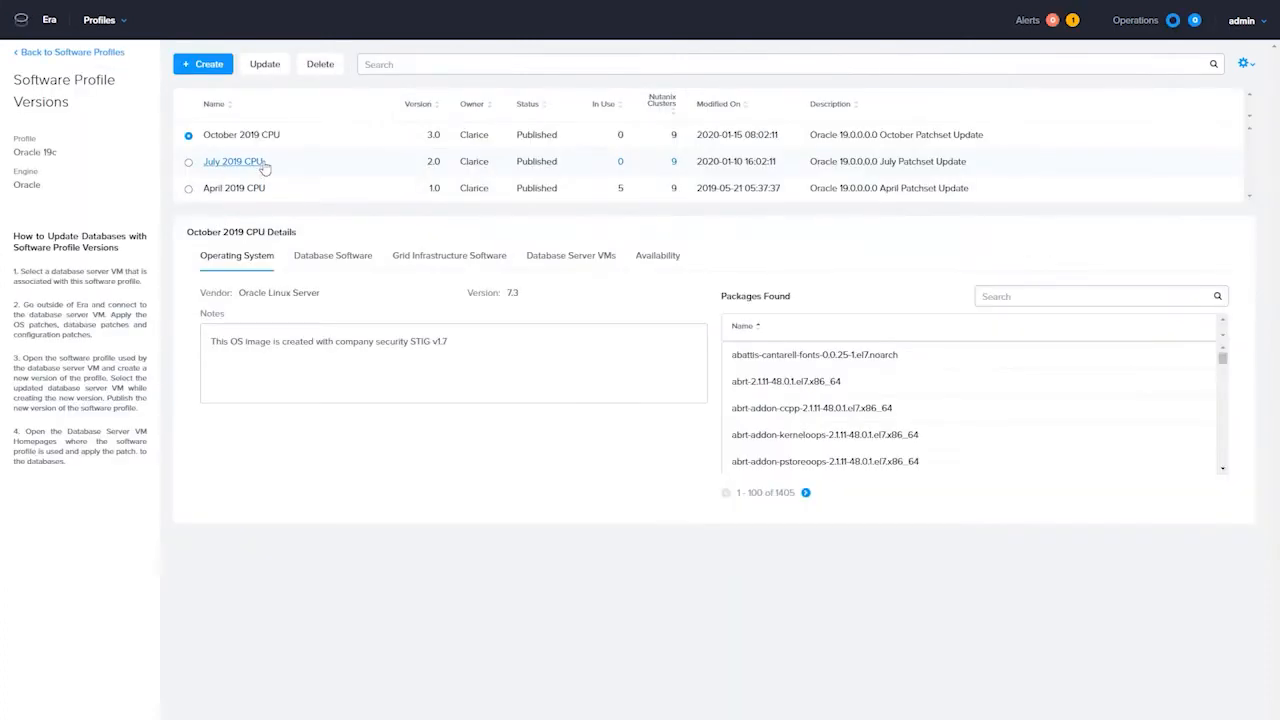
{"action": "left_click", "coordinate": [48, 50]}
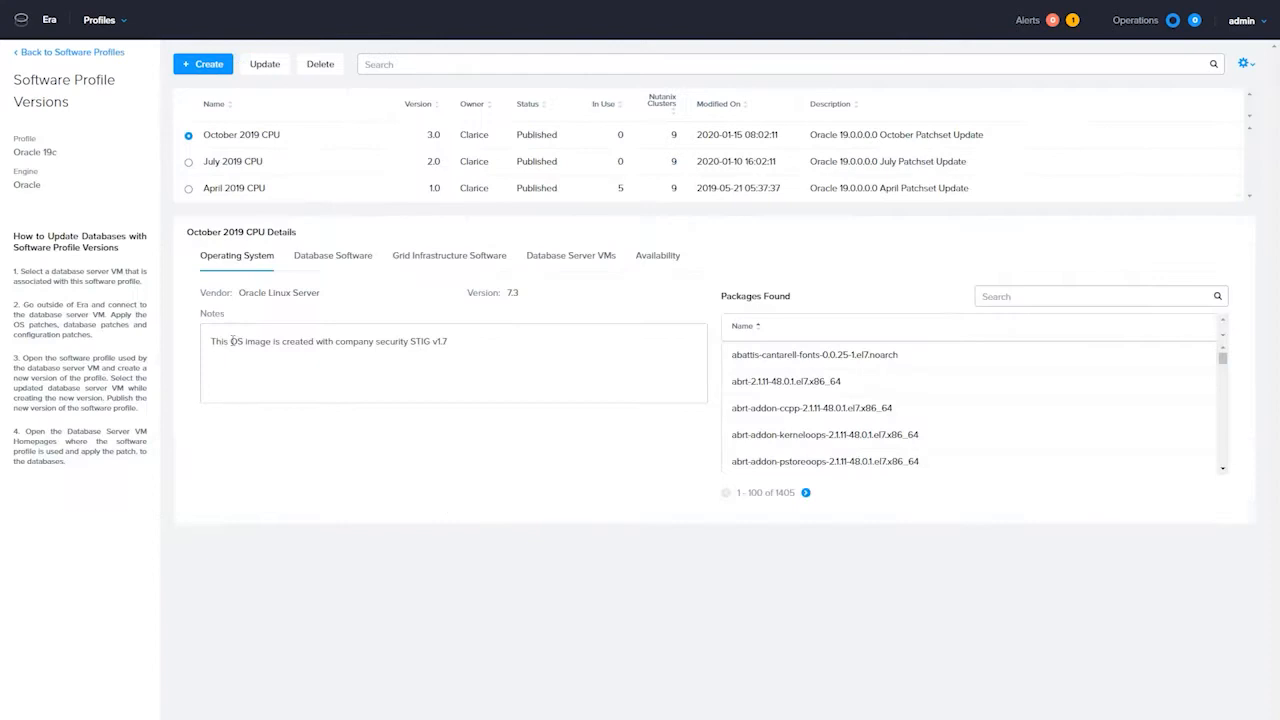
{"action": "mouse_move", "coordinate": [206, 68]}
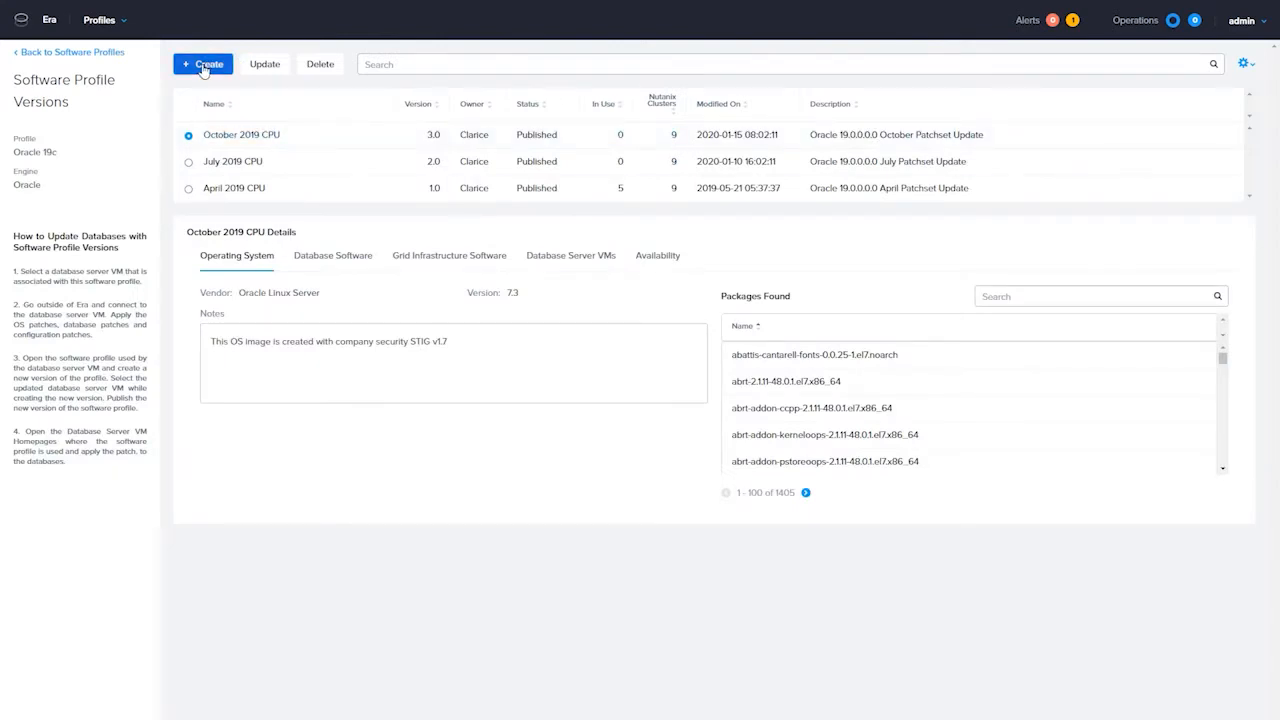
Create an Oracle 19c profile version named July 2020 CPU sourced from the Consul DR cluster.
{"action": "left_click", "coordinate": [204, 64]}
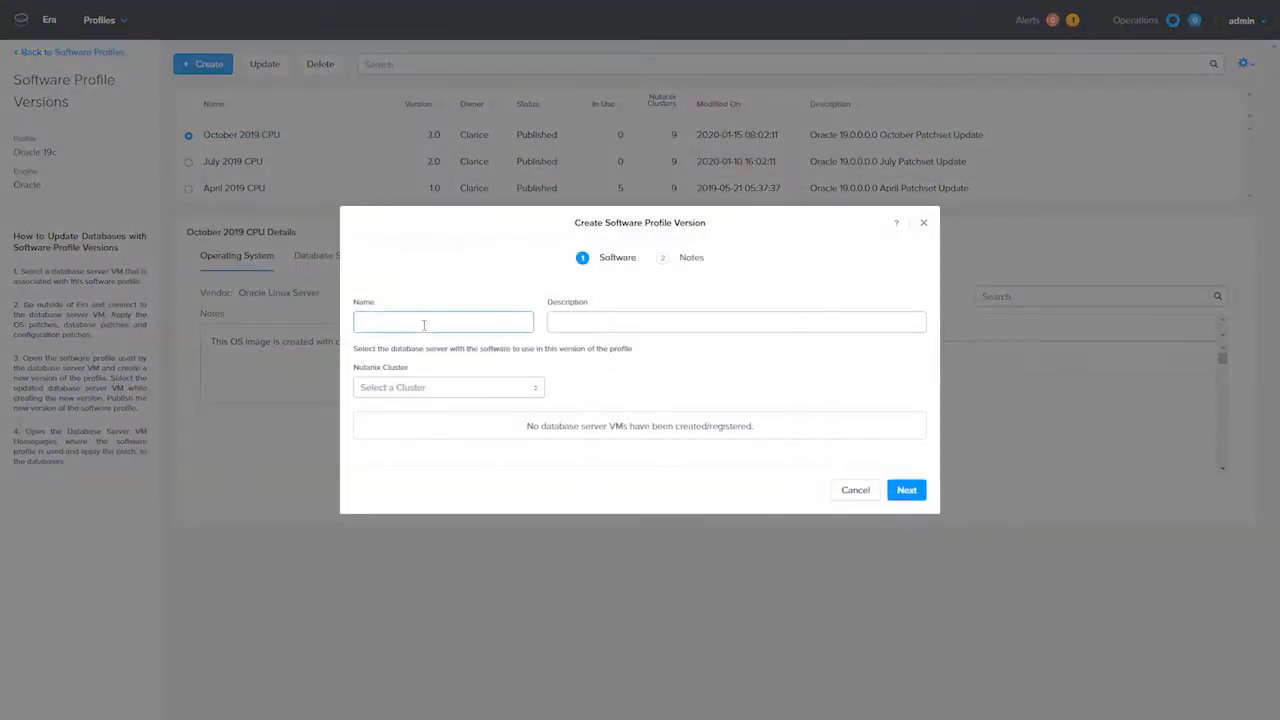
{"action": "left_click", "coordinate": [444, 320]}
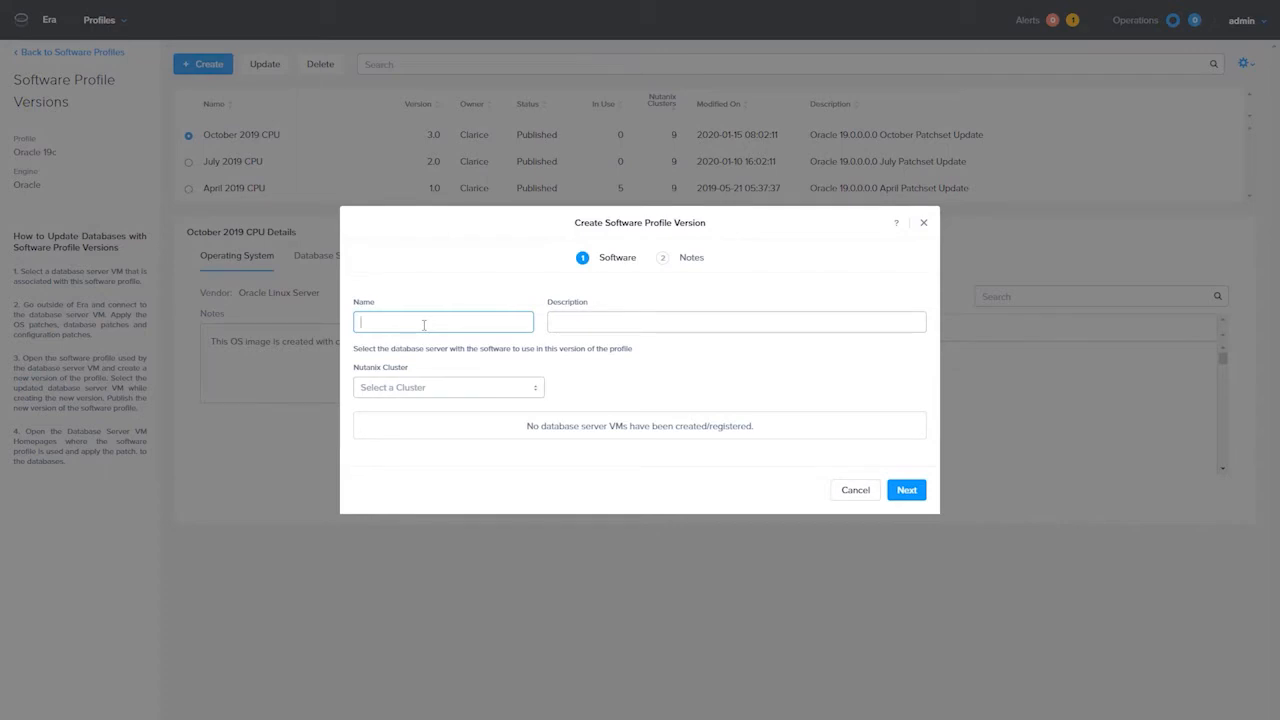
{"action": "type", "text": "July 2020 CPU"}
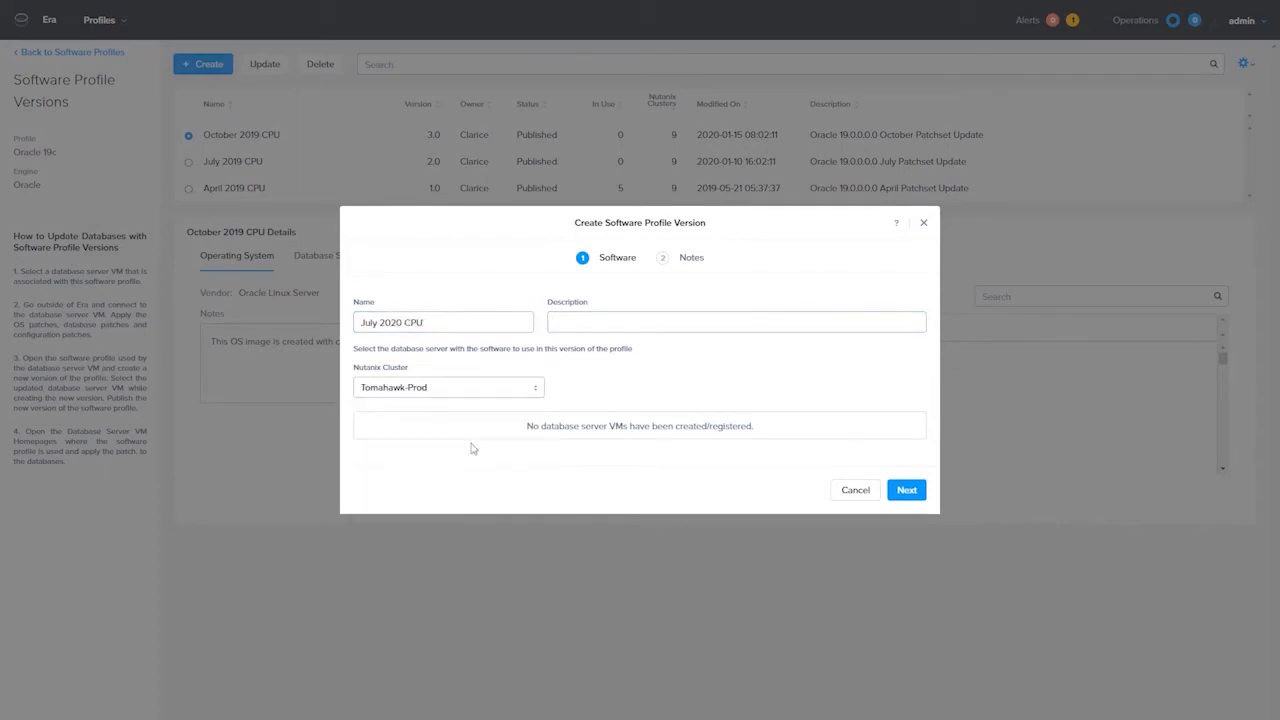
{"action": "left_click", "coordinate": [448, 388]}
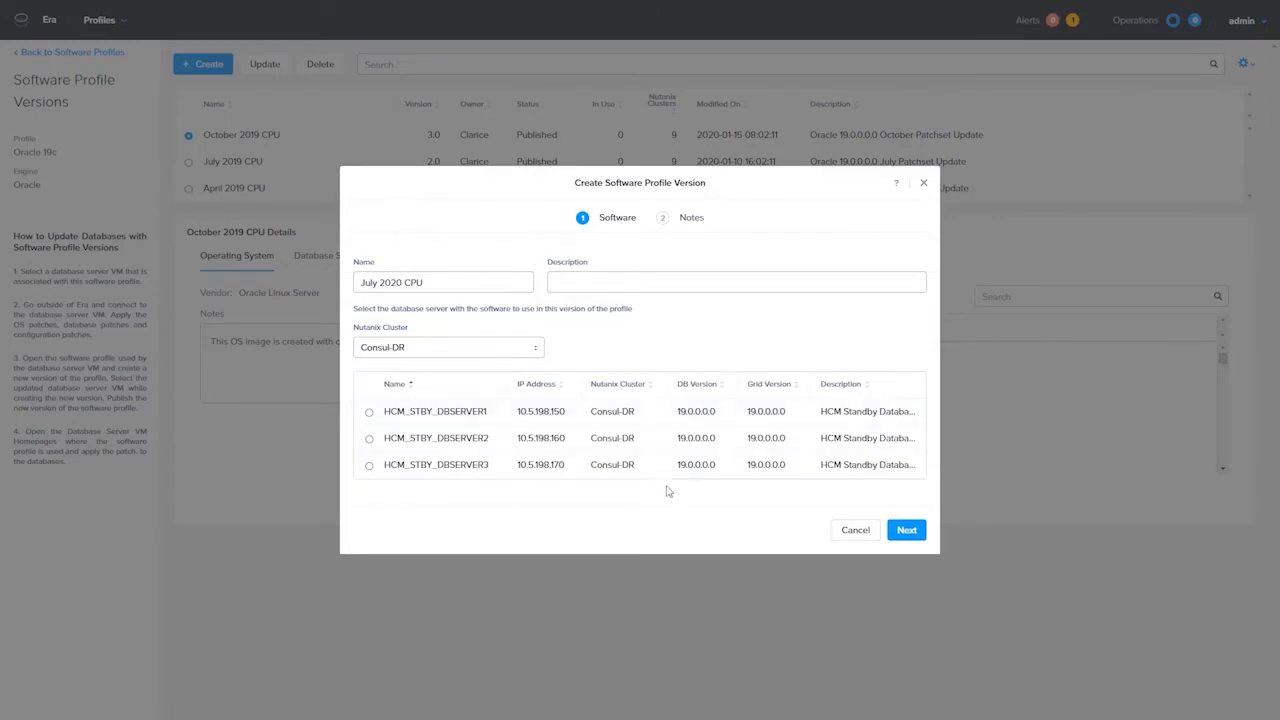
{"action": "left_click", "coordinate": [906, 528]}
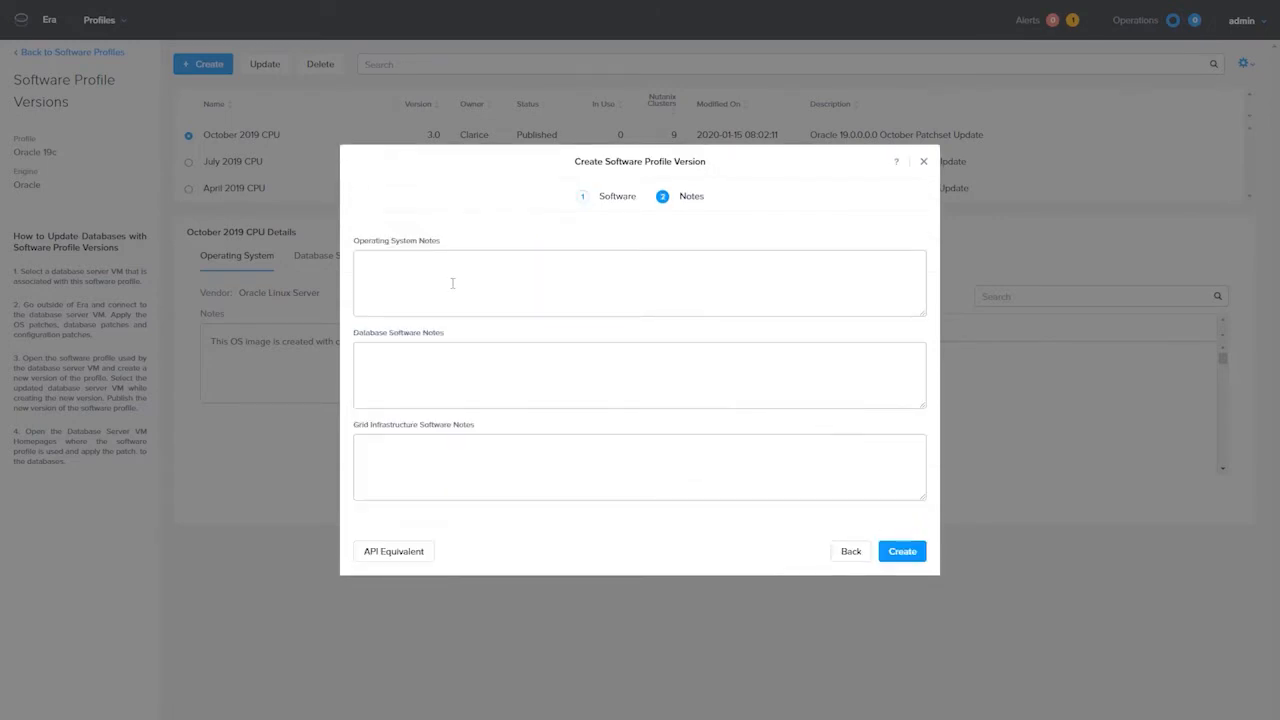
{"action": "left_click", "coordinate": [920, 160]}
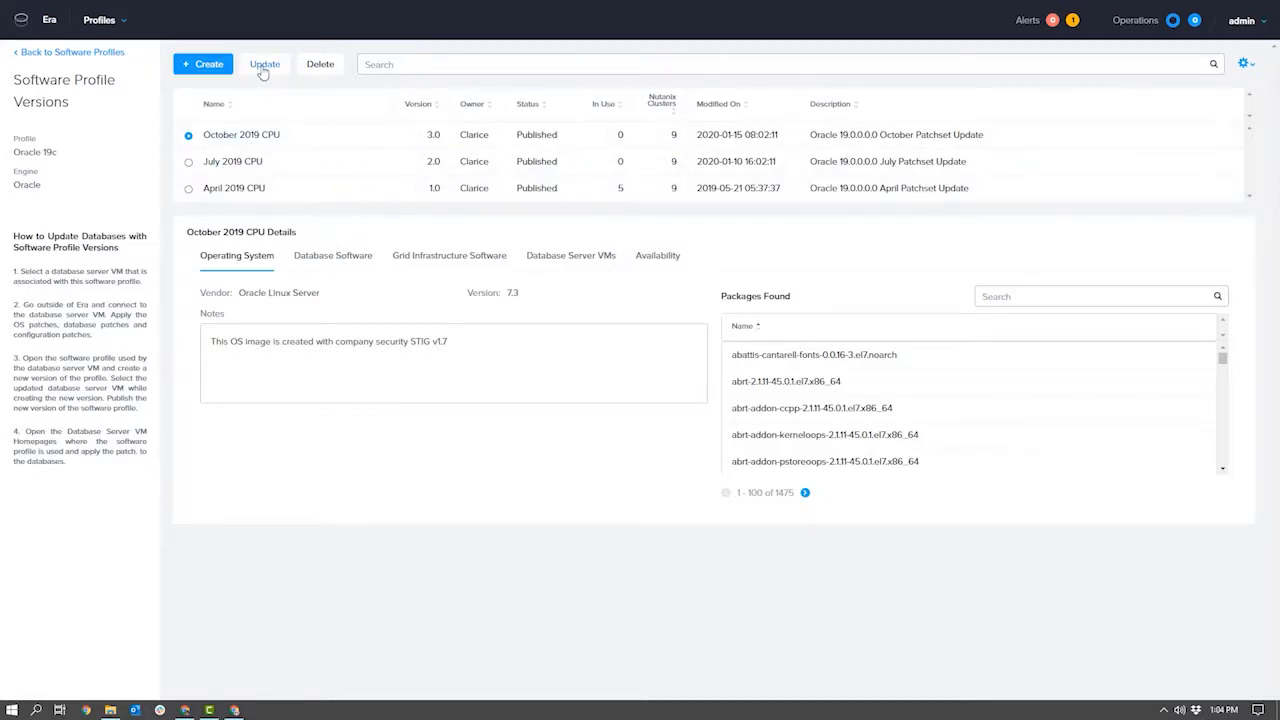
Create a SQL Server 2019 profile version SQL2019 CU 7 from the uploaded SQLServer2019-KB4577194-x64.exe patch.
{"action": "left_click", "coordinate": [264, 64]}
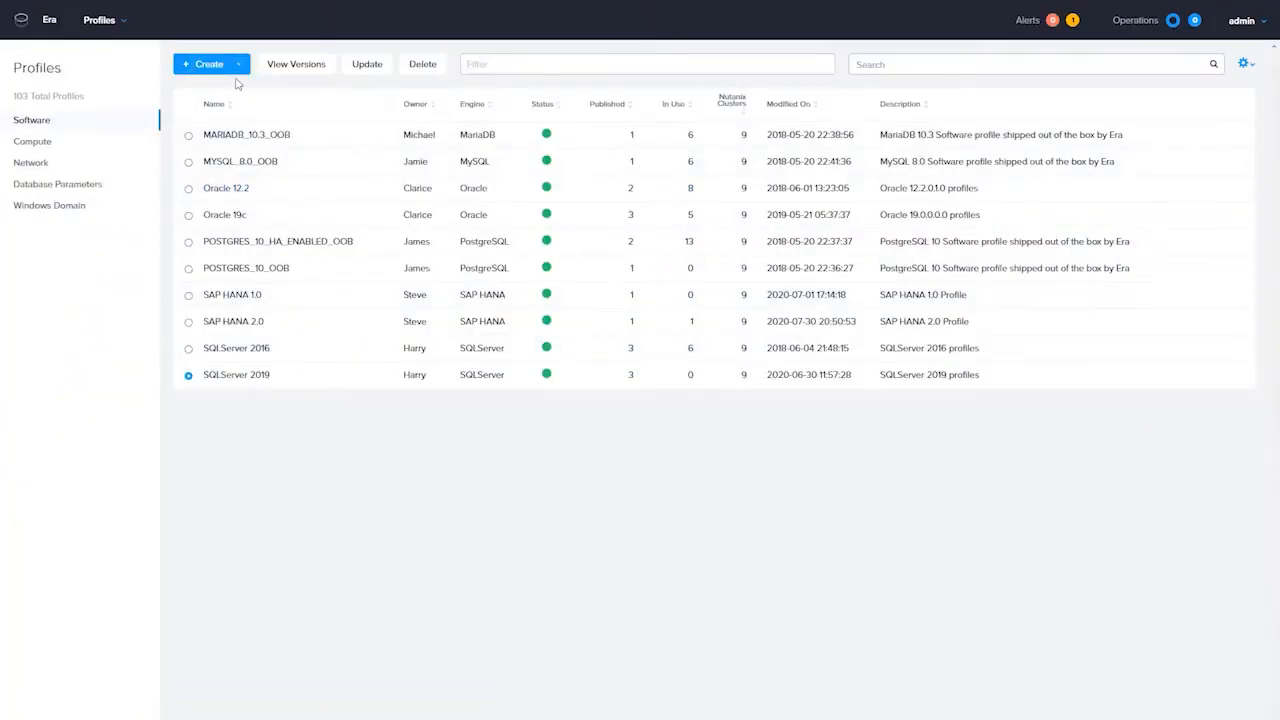
{"action": "left_click", "coordinate": [208, 64]}
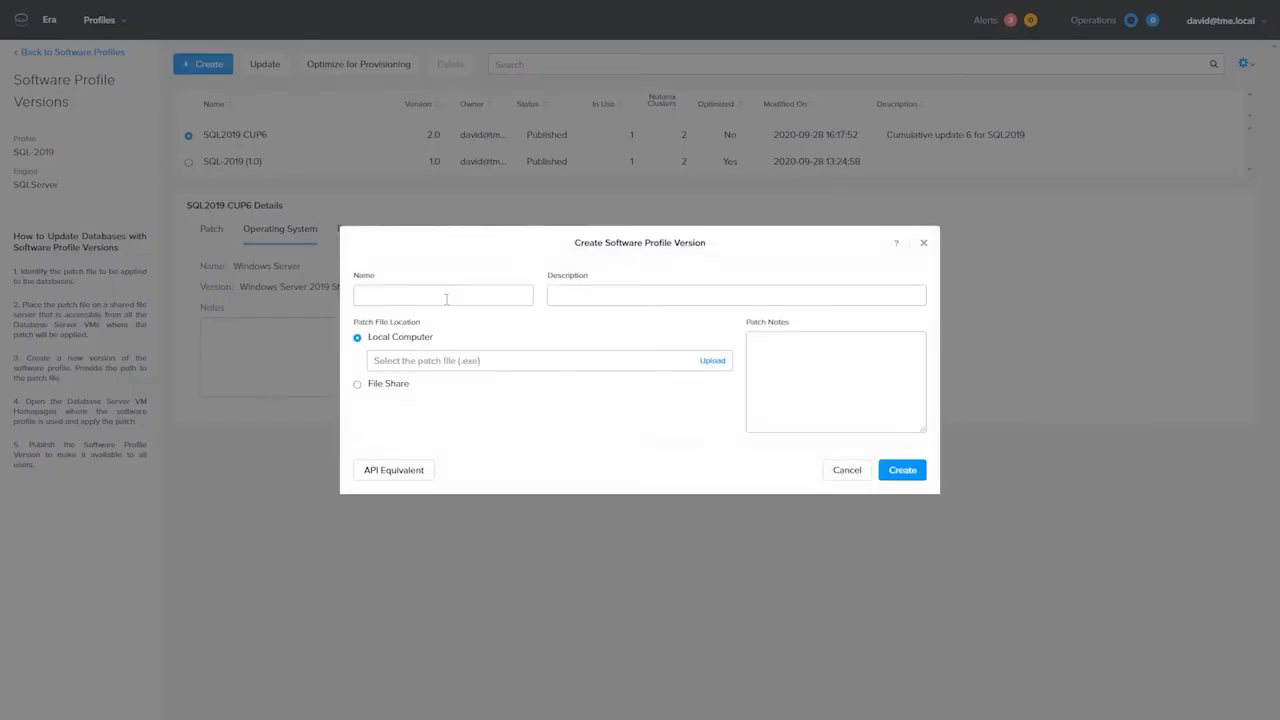
{"action": "type", "text": "SQL2019 CU"}
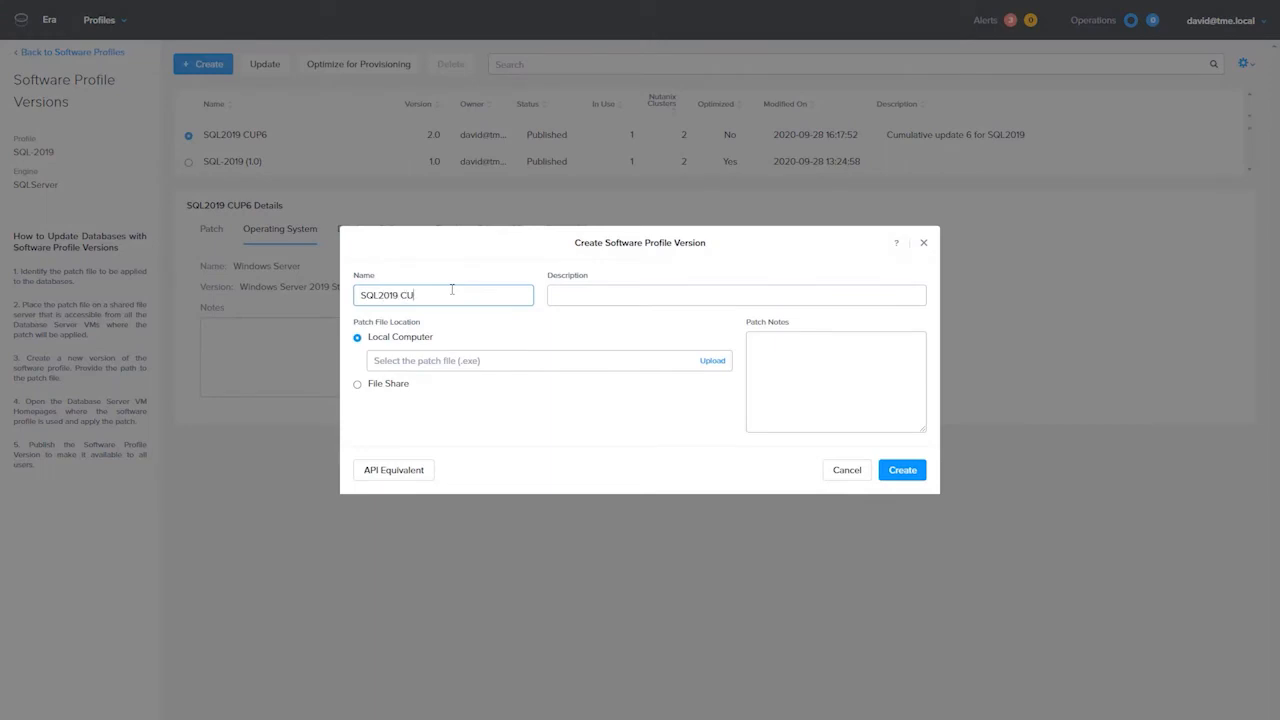
{"action": "left_click", "coordinate": [712, 360]}
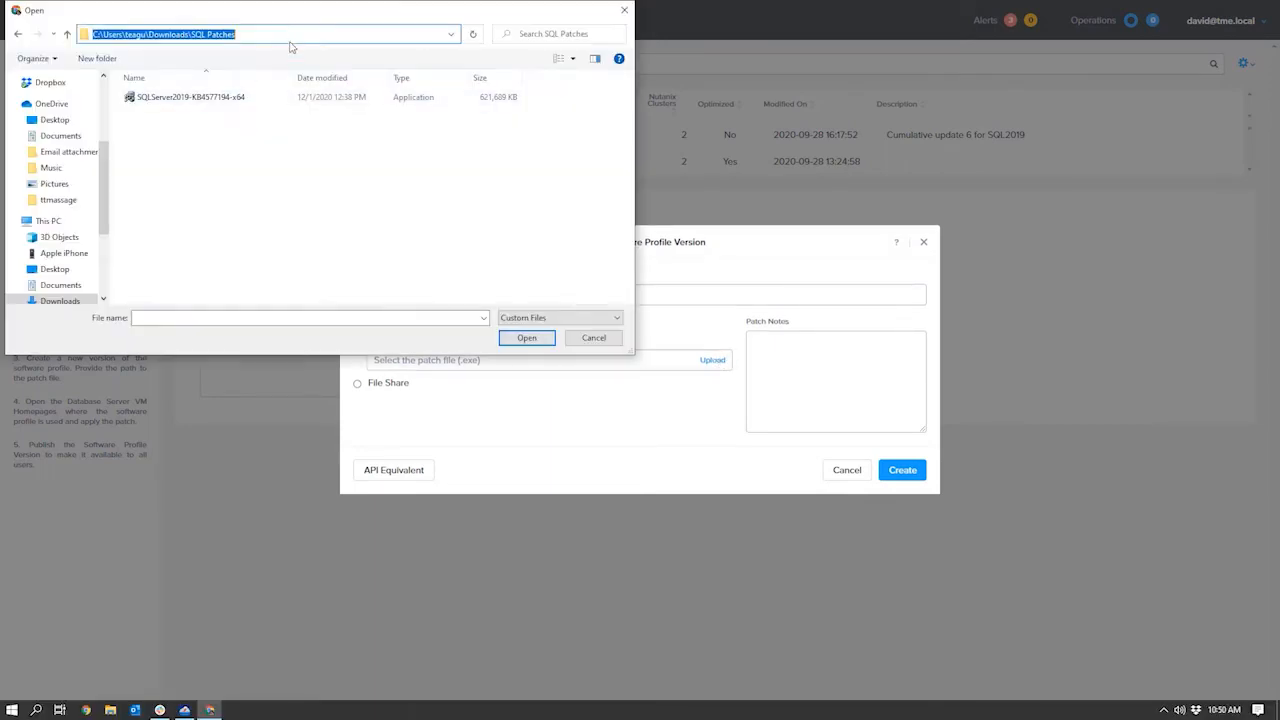
{"action": "left_click", "coordinate": [526, 336]}
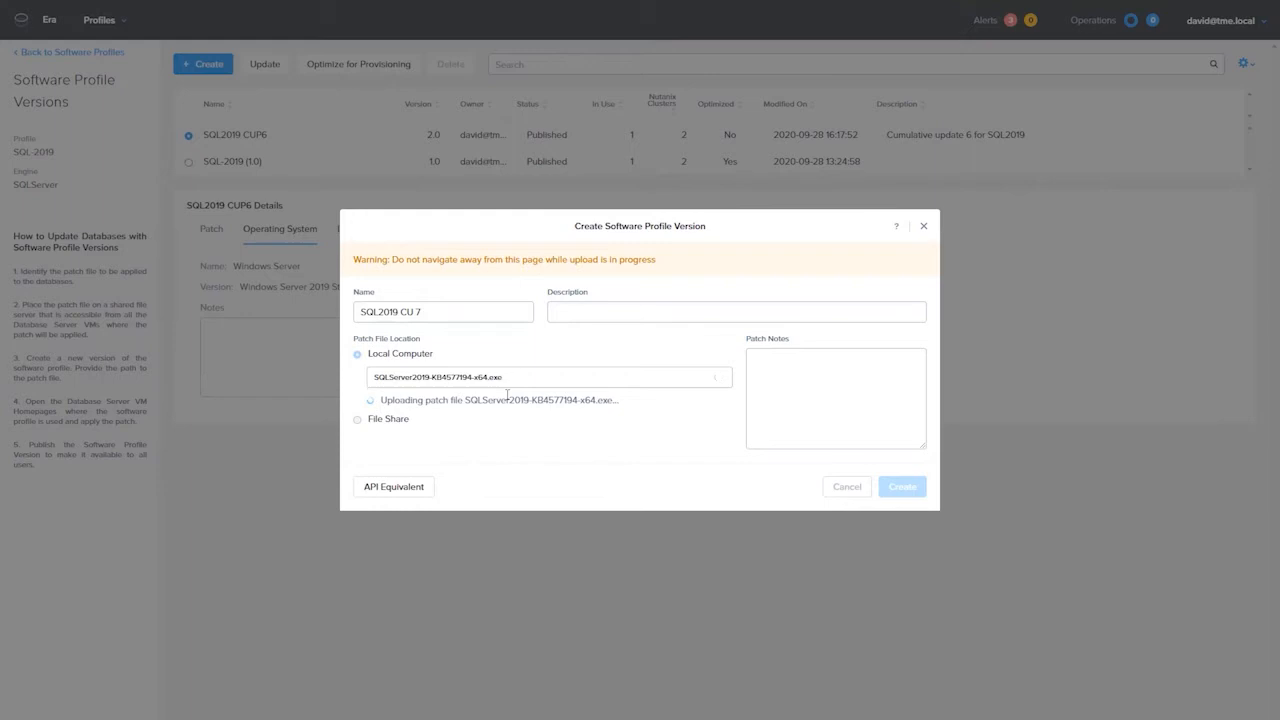
{"action": "mouse_move", "coordinate": [464, 404]}
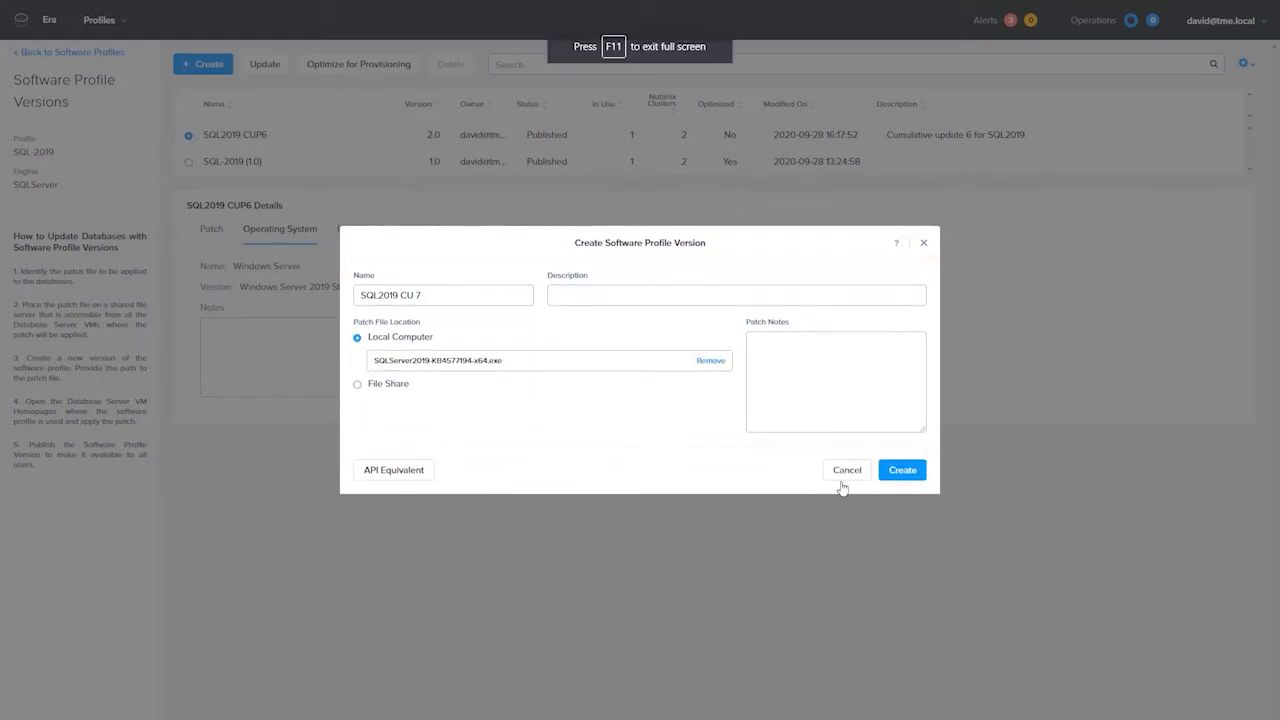
{"action": "left_click", "coordinate": [902, 470]}
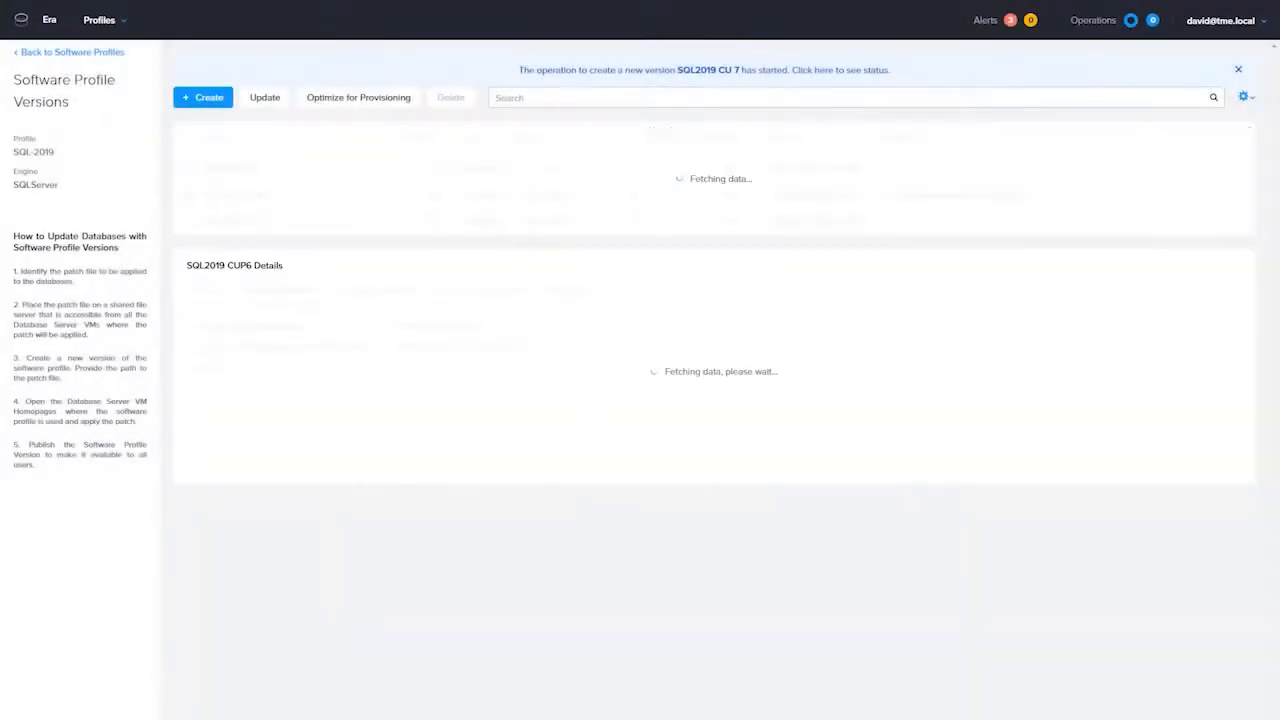
Mark the SQL2019 CU 7 version as Published and accept the upgrade-recommendation acknowledgement.
{"action": "left_click", "coordinate": [264, 96]}
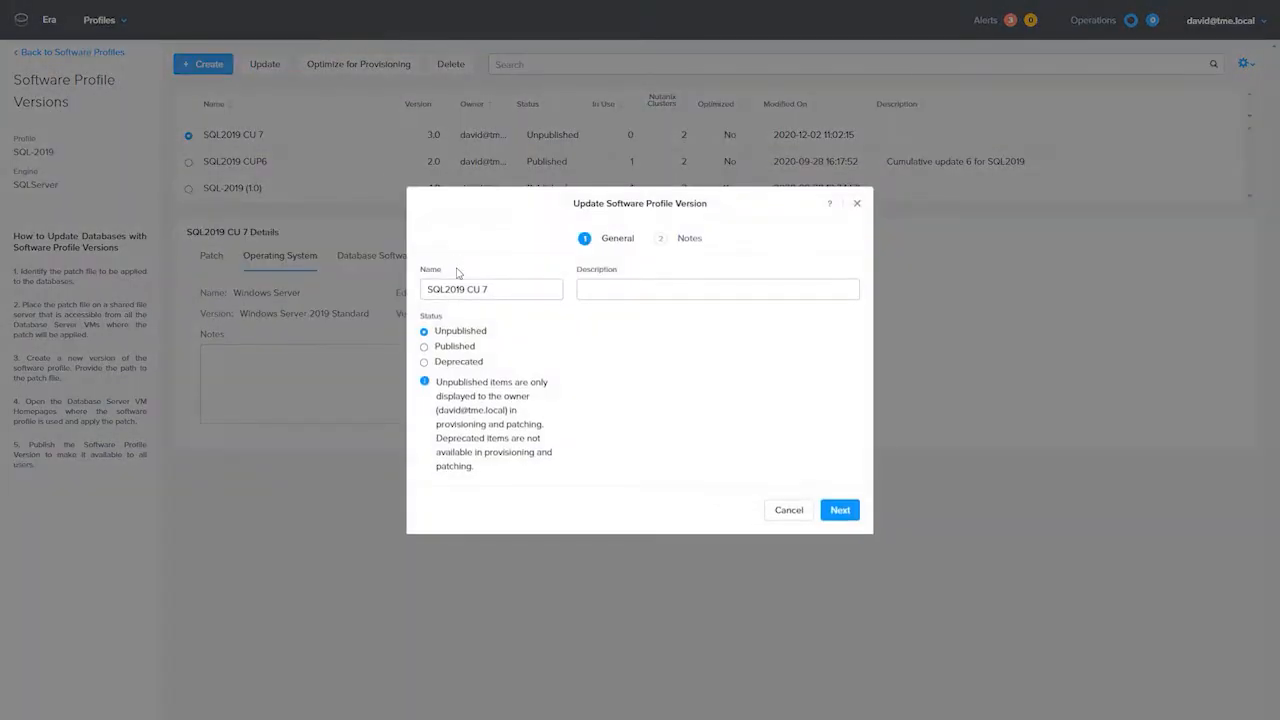
{"action": "left_click", "coordinate": [424, 346]}
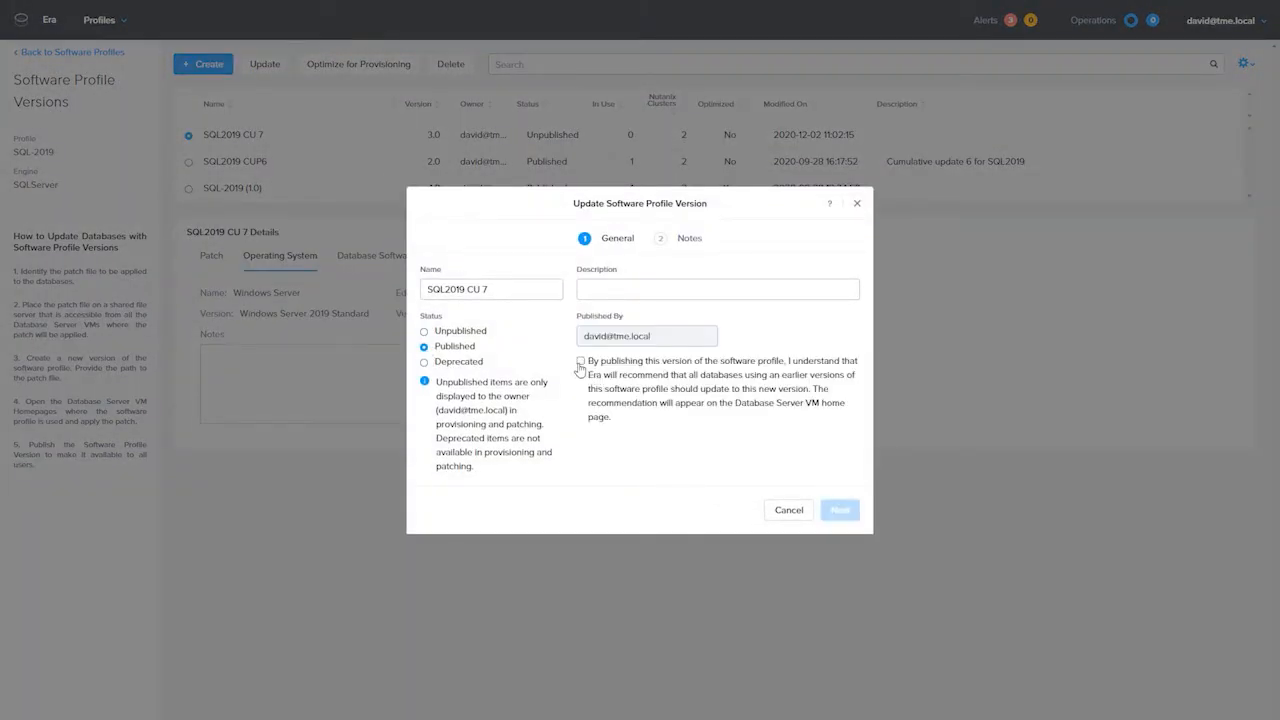
{"action": "left_click", "coordinate": [580, 362]}
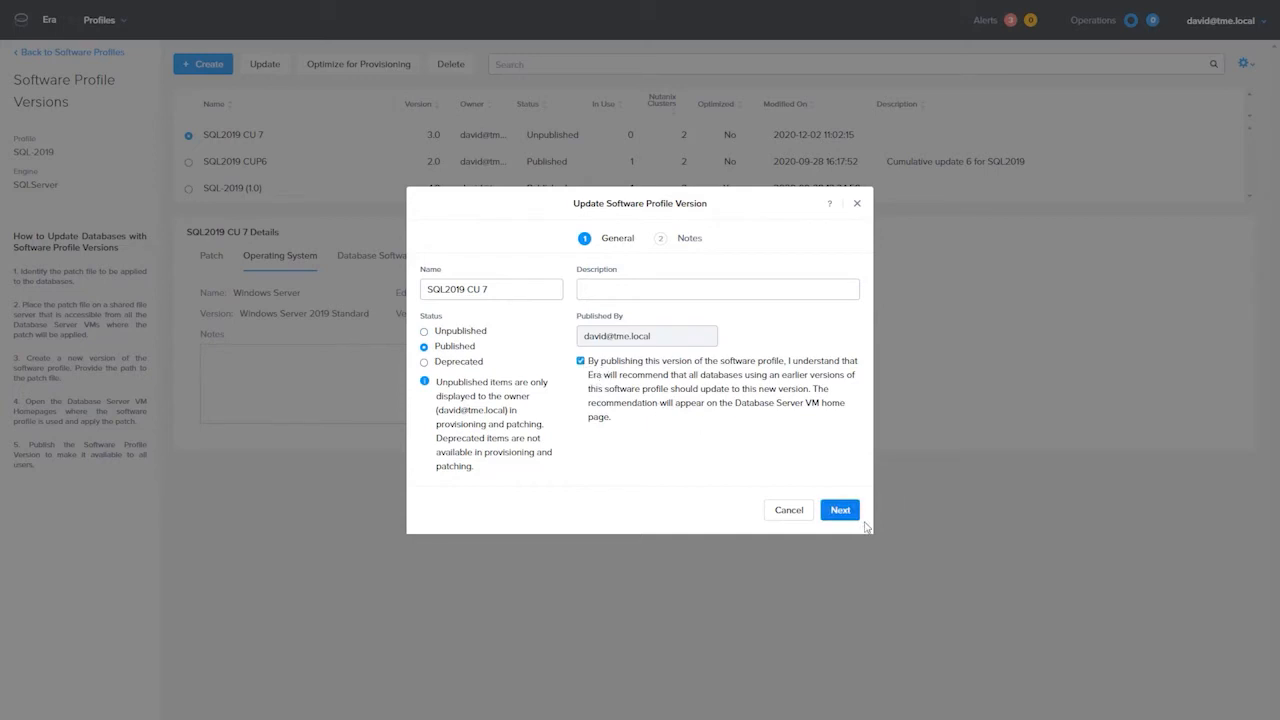
{"action": "left_click", "coordinate": [840, 510]}
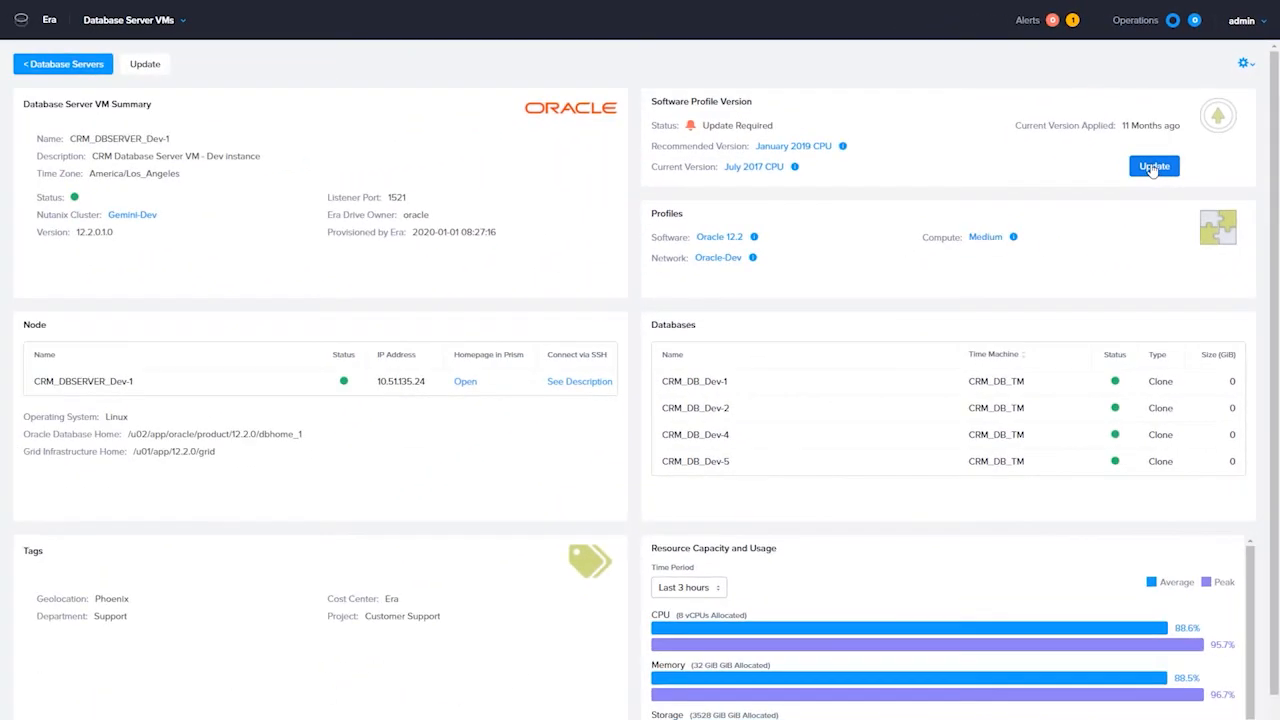
Start patching CRM_DBSERVER_Dev-1 to January 2019 CPU now, then return to the DB Server VMs list.
{"action": "left_click", "coordinate": [1152, 166]}
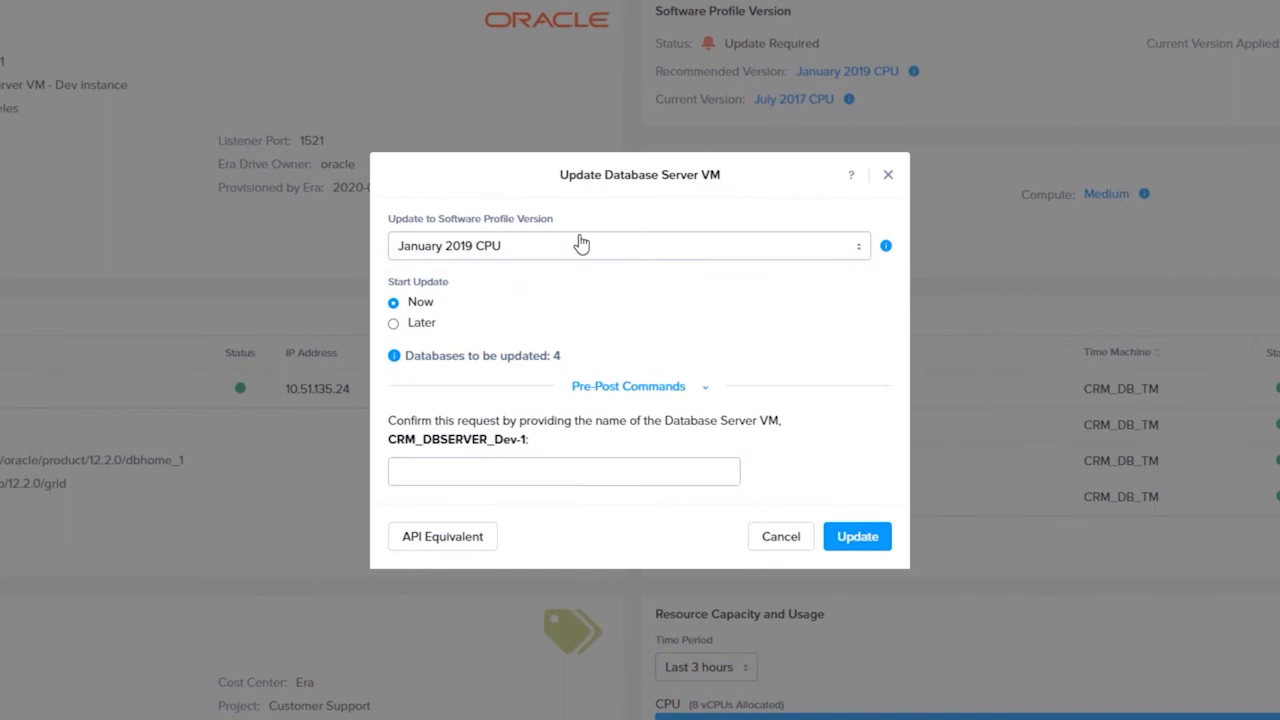
{"action": "left_click", "coordinate": [392, 322]}
{"action": "type", "text": "CRM_DBSERVER_Dev-1"}
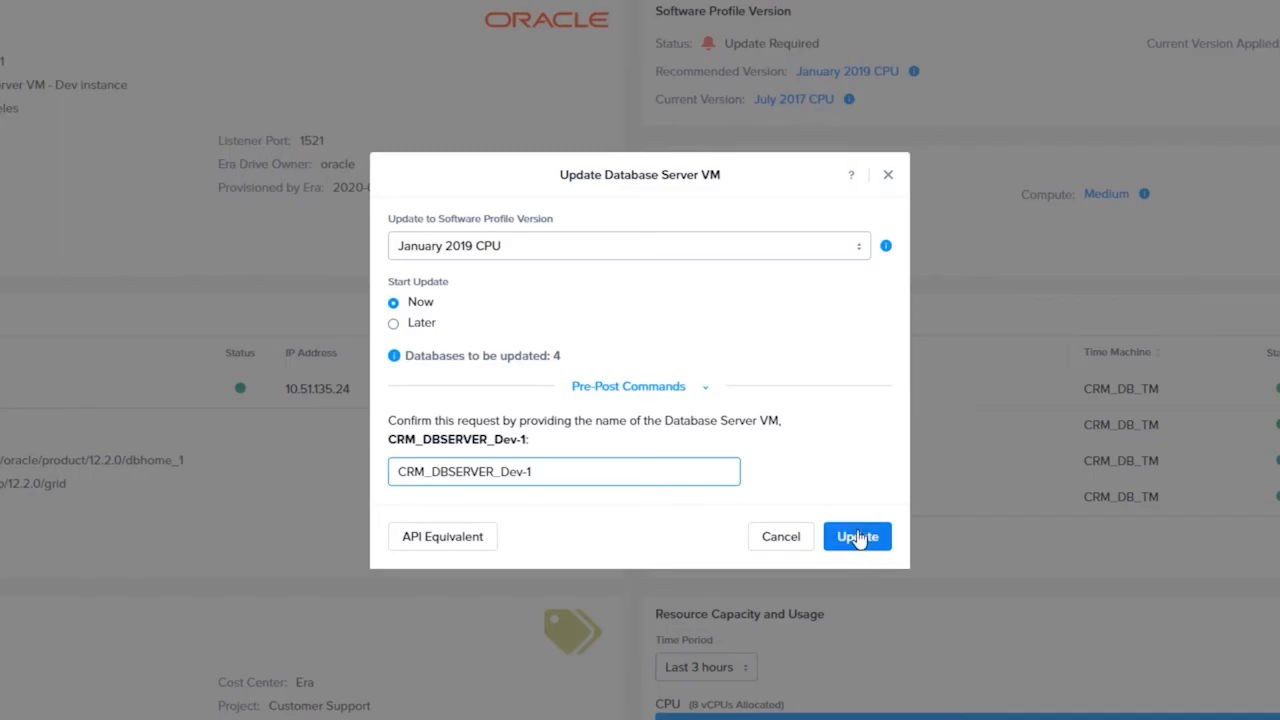
{"action": "left_click", "coordinate": [856, 536]}
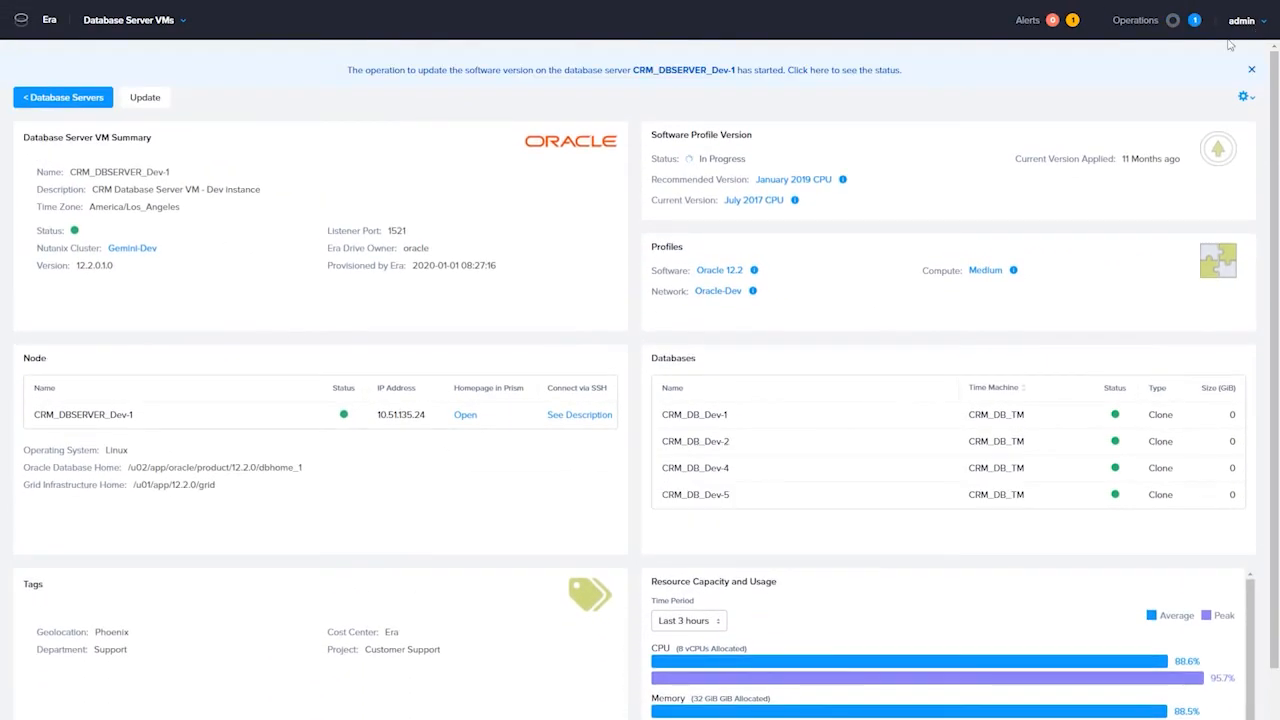
{"action": "left_click", "coordinate": [820, 70]}
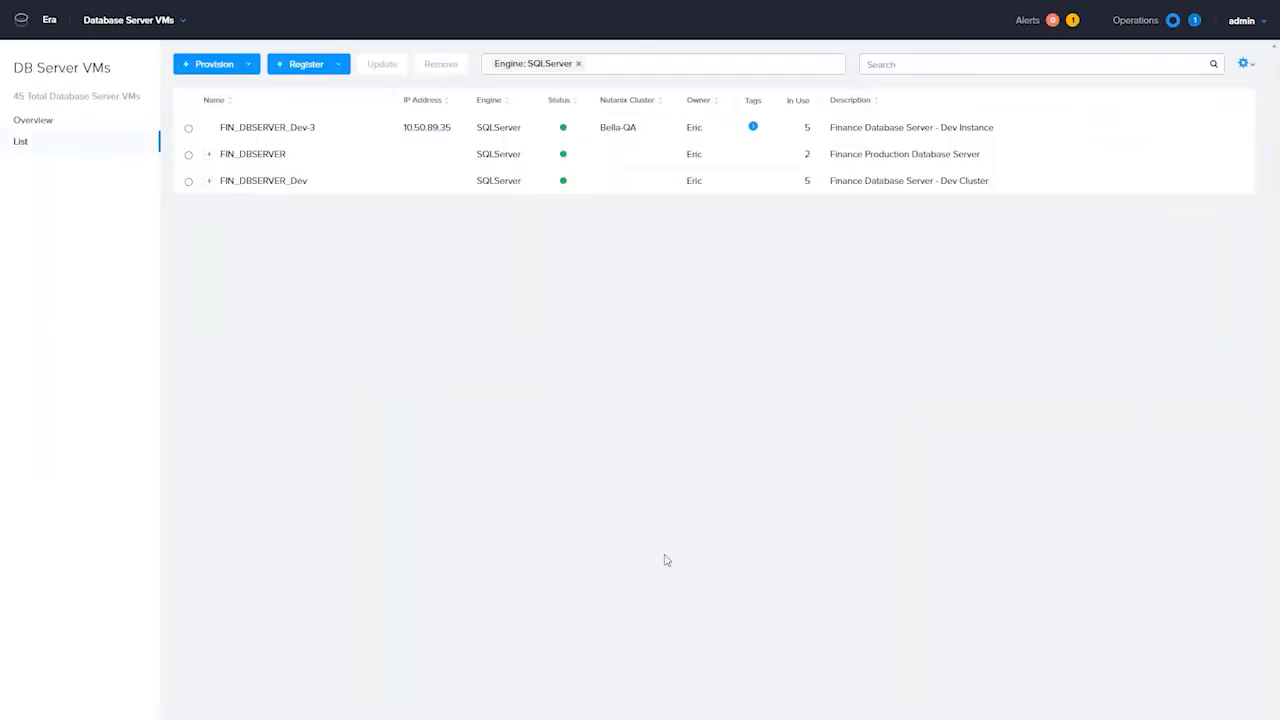
Start updating the FIN_DBSERVER_Dev SQL Server cluster to Service Pack 2, confirming with its name.
{"action": "left_click", "coordinate": [208, 180]}
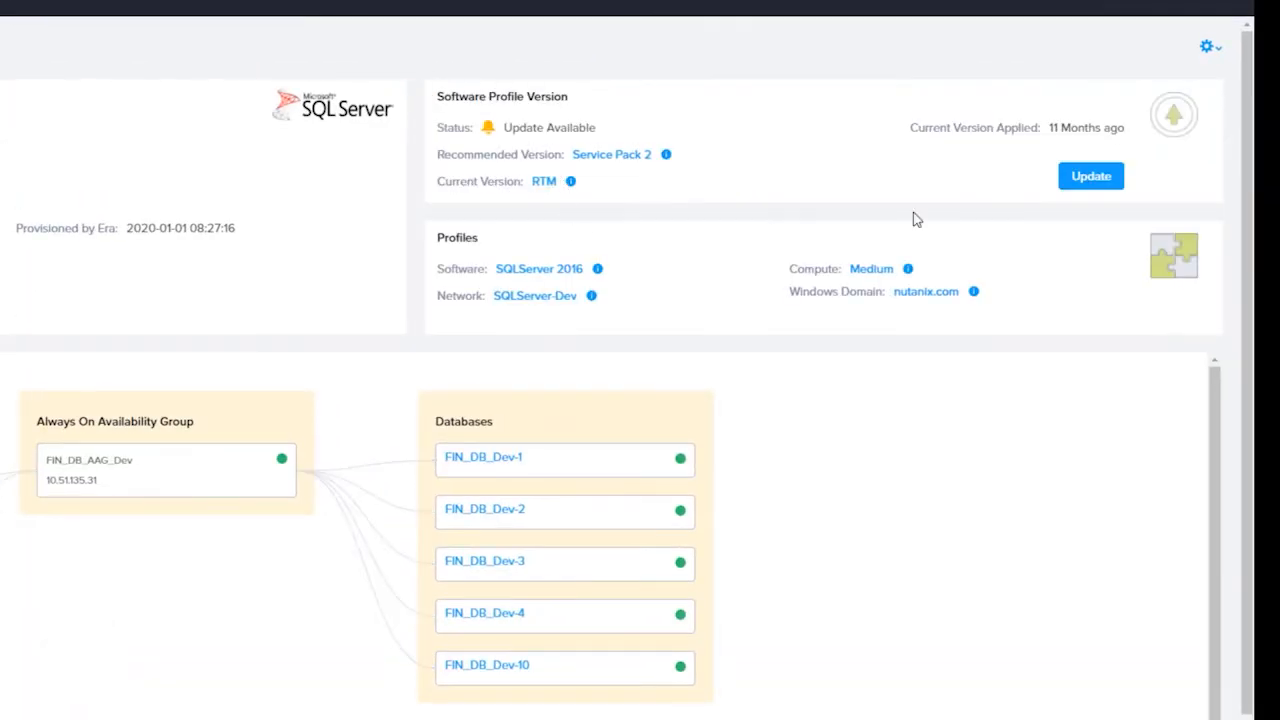
{"action": "left_click", "coordinate": [1092, 176]}
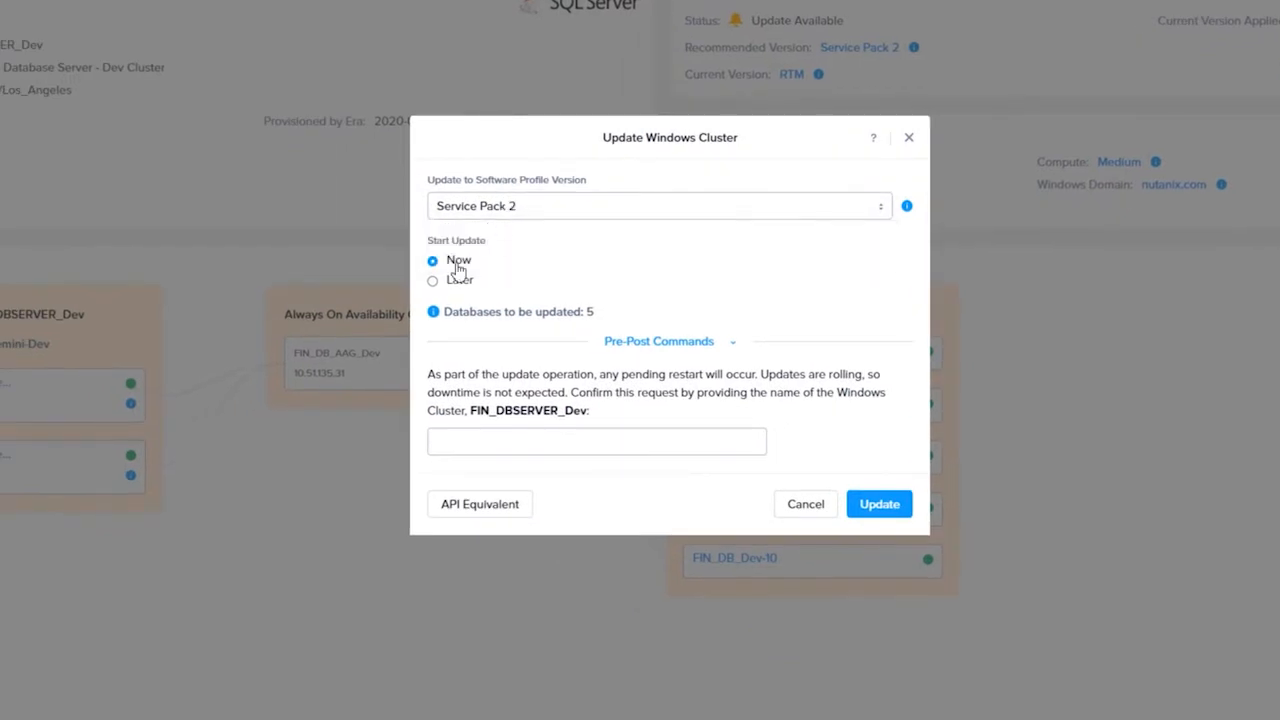
{"action": "double_click", "coordinate": [526, 410]}
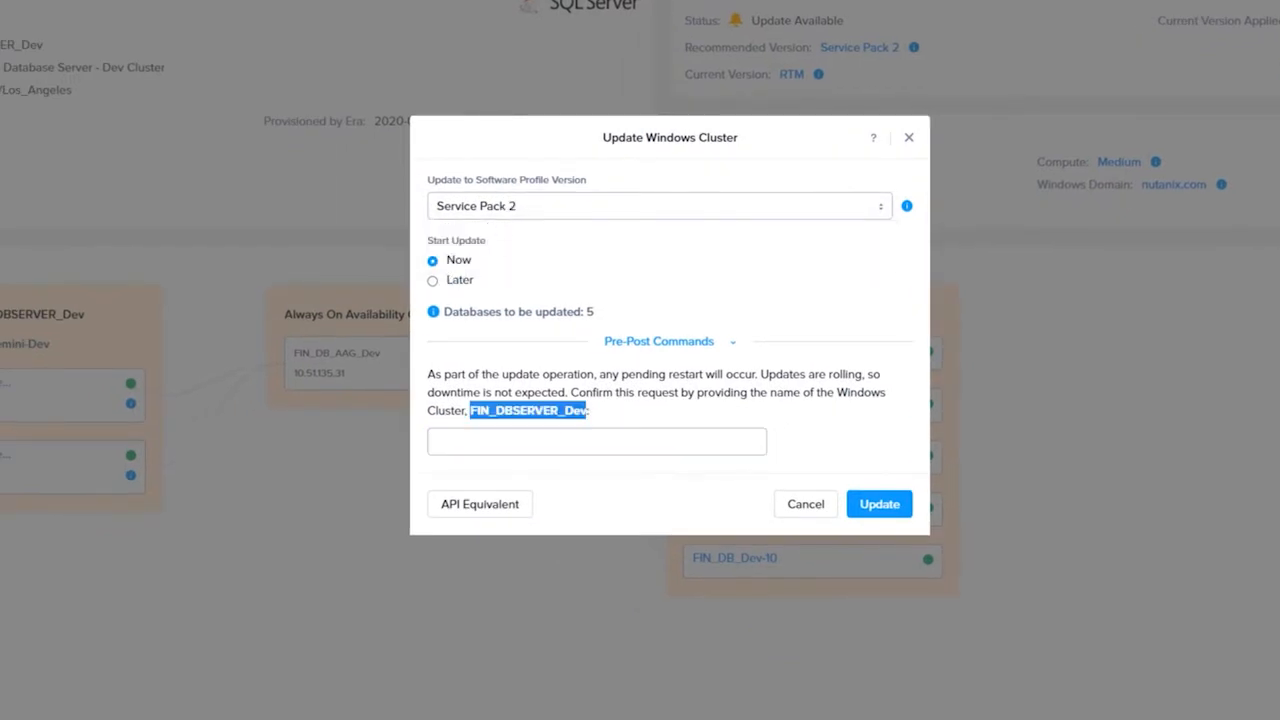
{"action": "type", "text": "FIN_DBSERVER_Dev"}
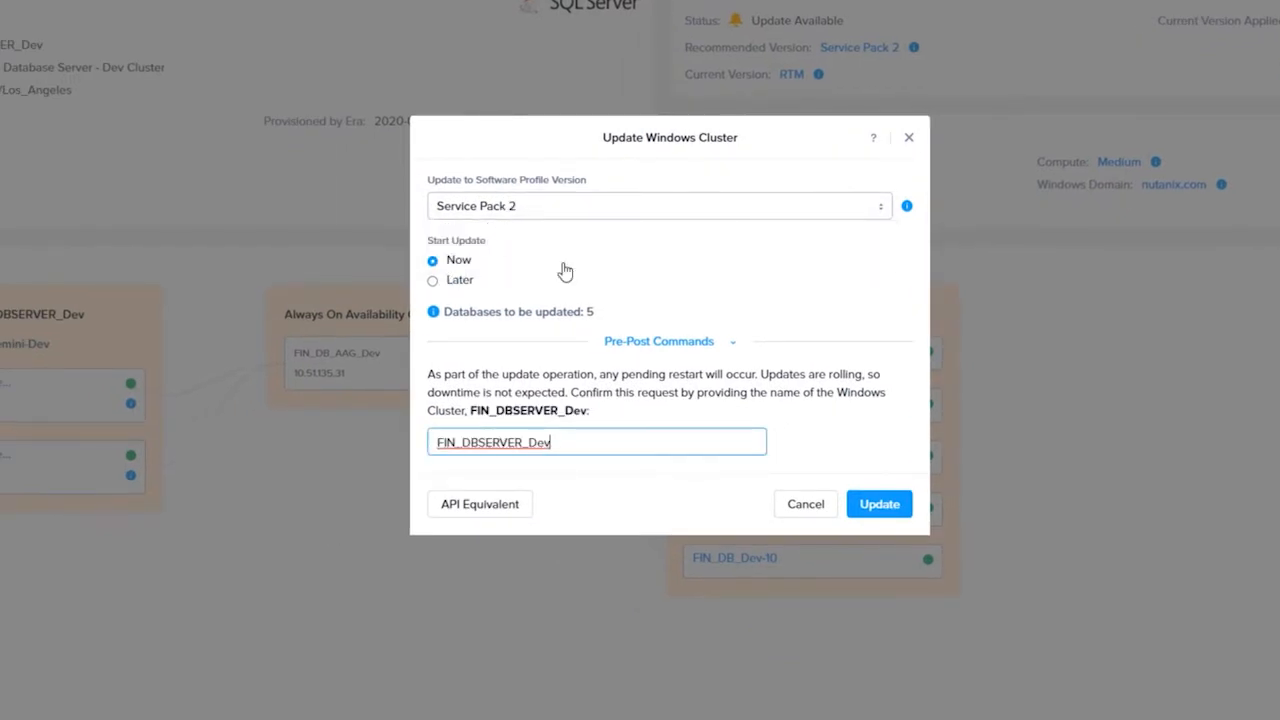
{"action": "left_click", "coordinate": [880, 504]}
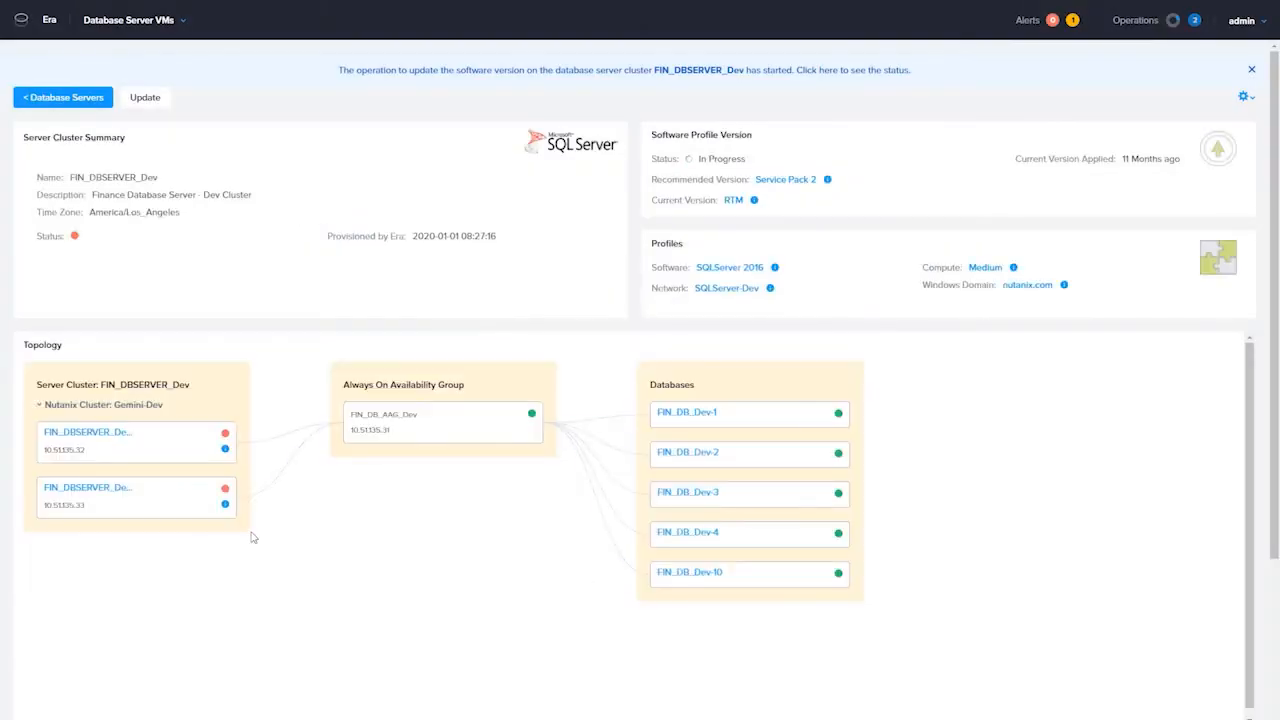
{"action": "mouse_move", "coordinate": [528, 432]}
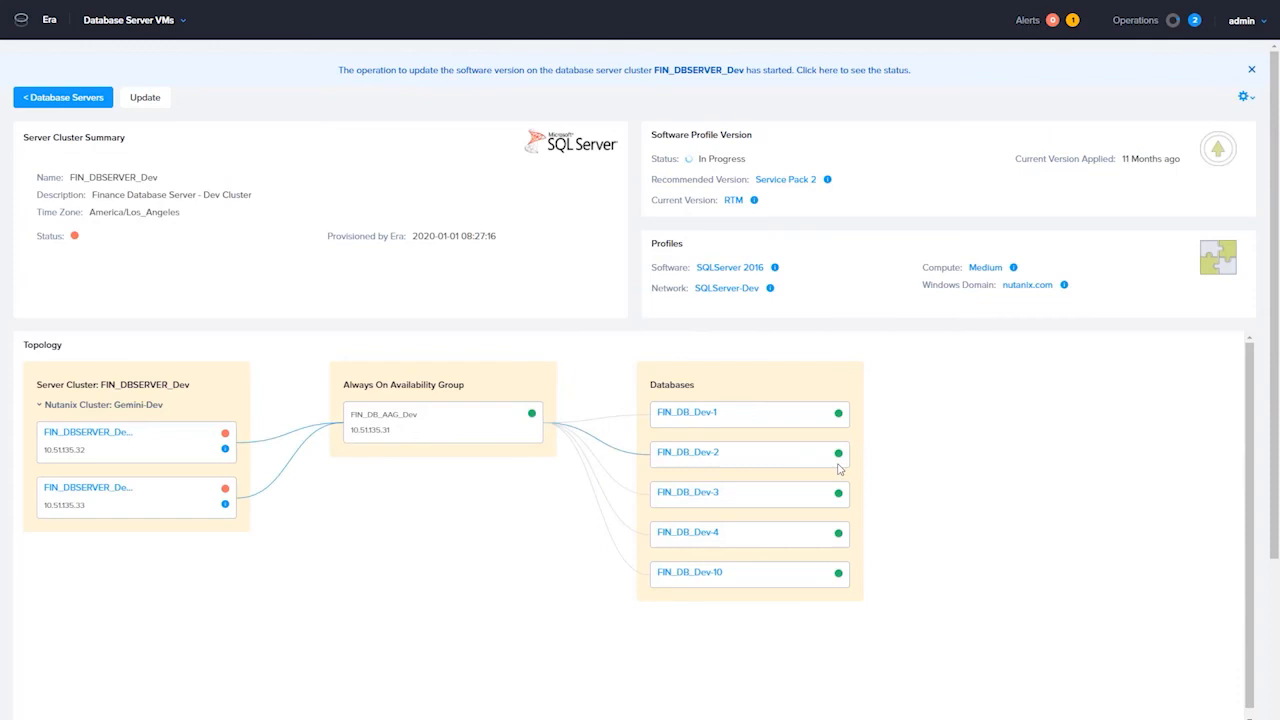
{"action": "mouse_move", "coordinate": [832, 412]}
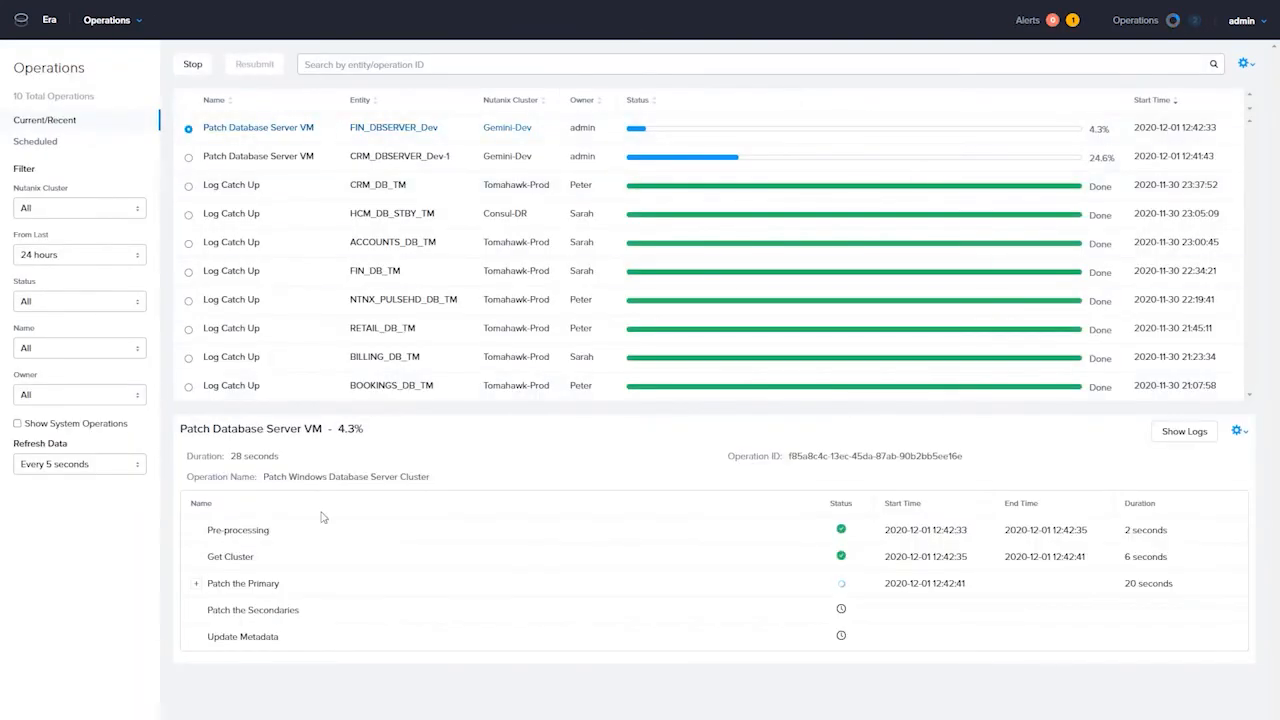
{"action": "left_click", "coordinate": [388, 128]}
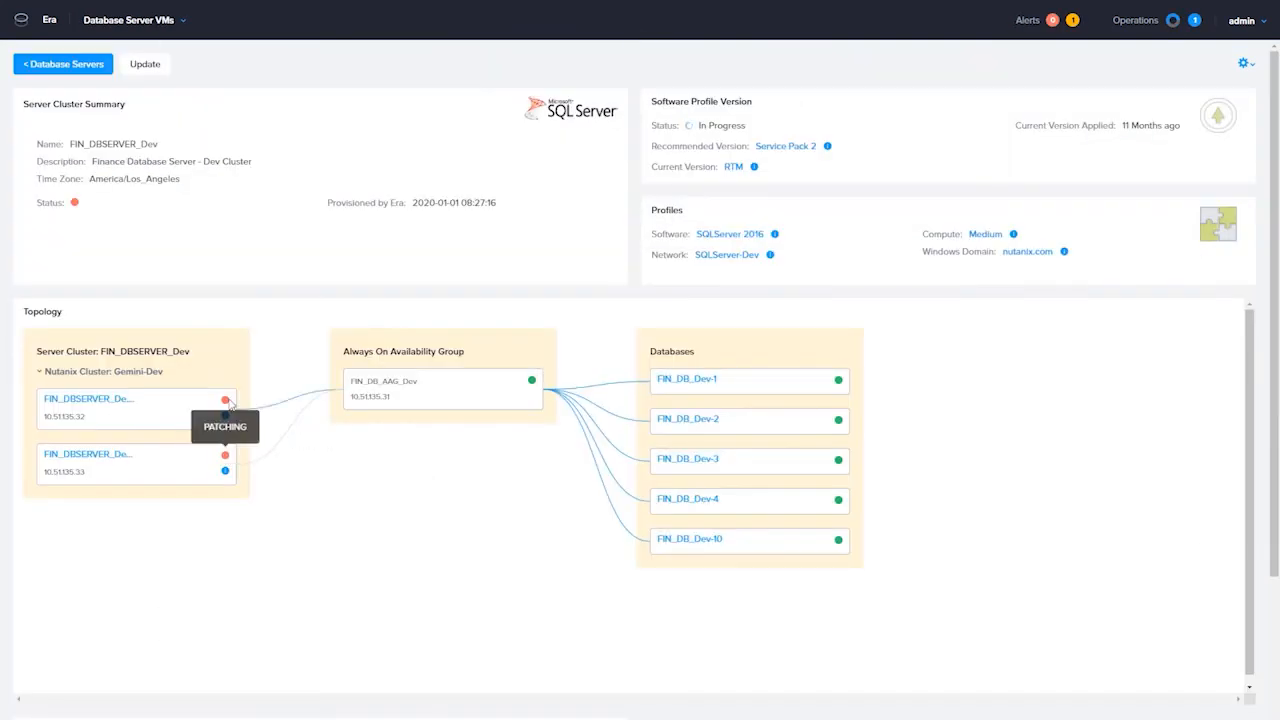